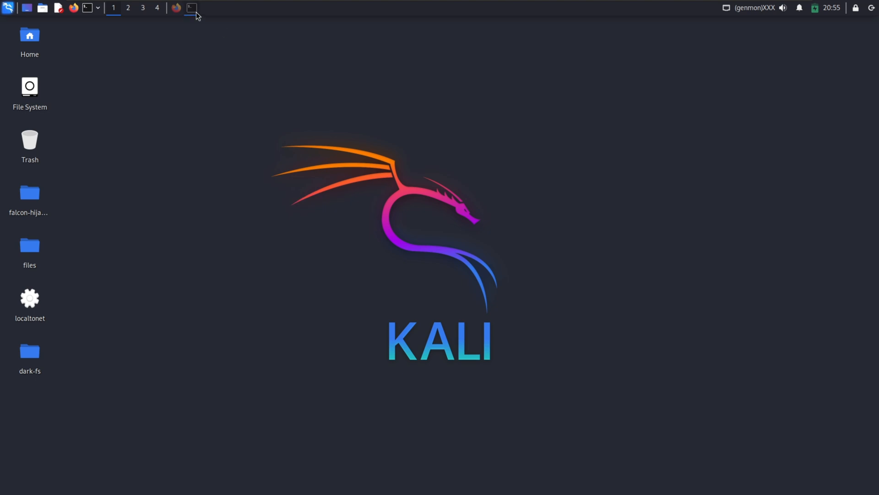
Install Postfix with apt, choosing the Internet Site mail configuration
click(190, 8)
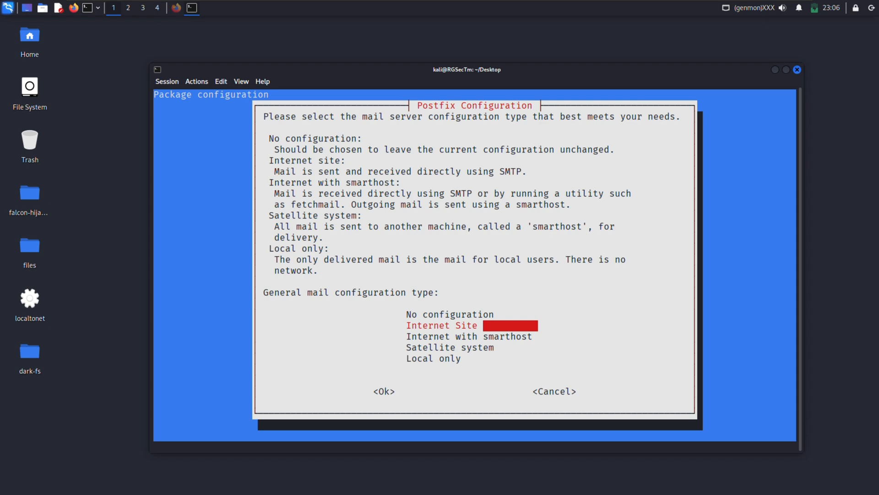
click(383, 392)
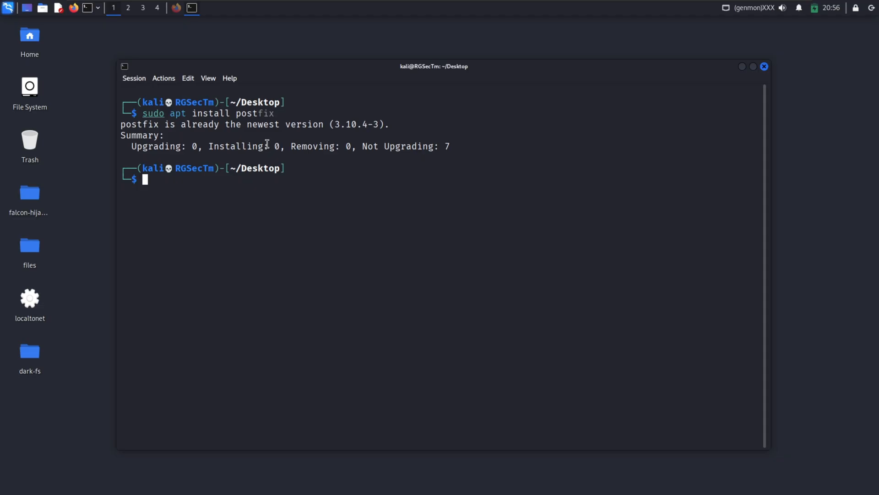
Start the Postfix service with systemctl, then launch the Gophish server with sudo
text(systemctl disable change-tor-ip.service)
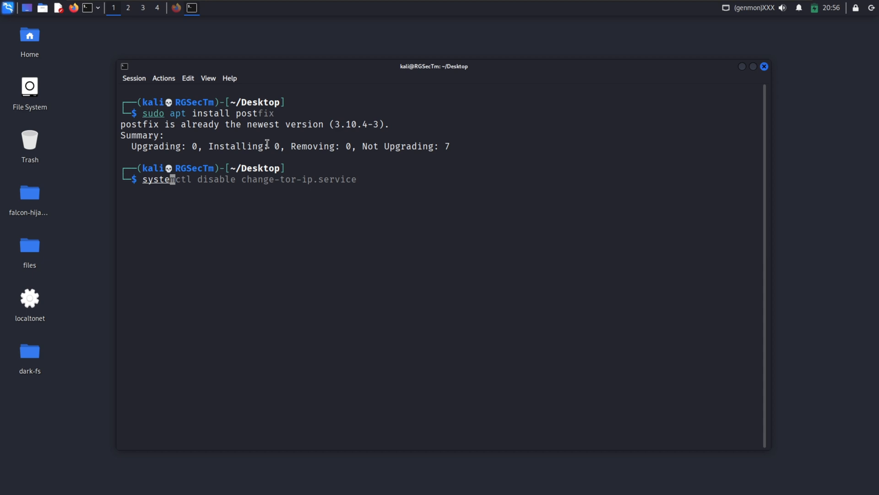
text(systemctl start postfix)
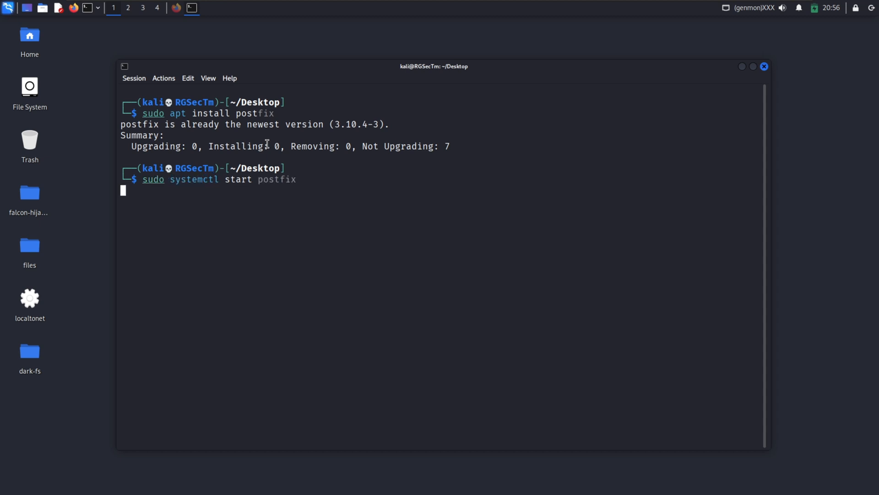
key(Return)
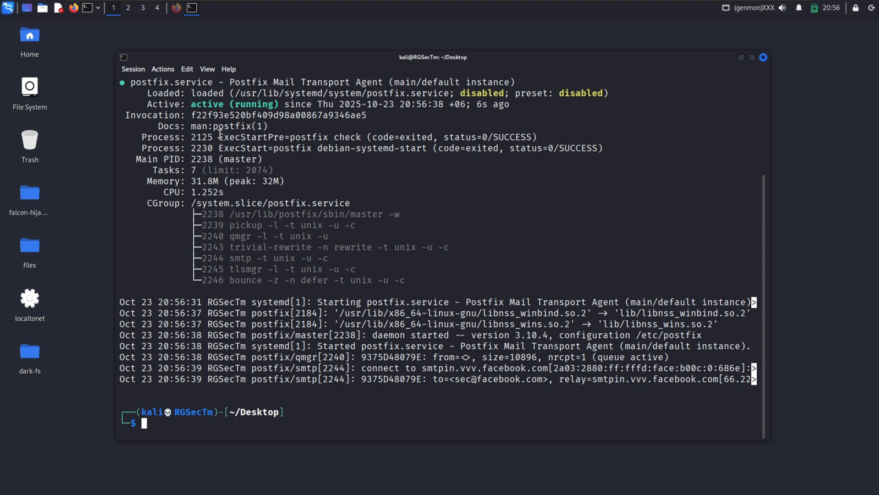
text(sudo gp)
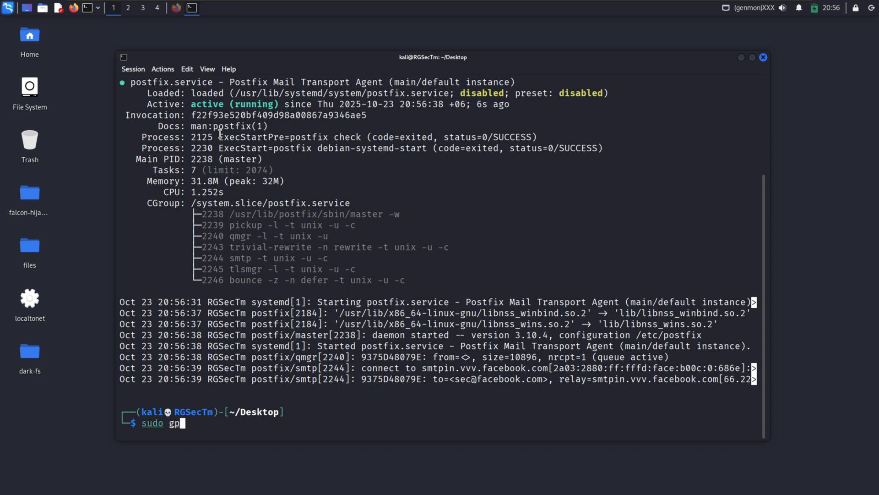
key(Return)
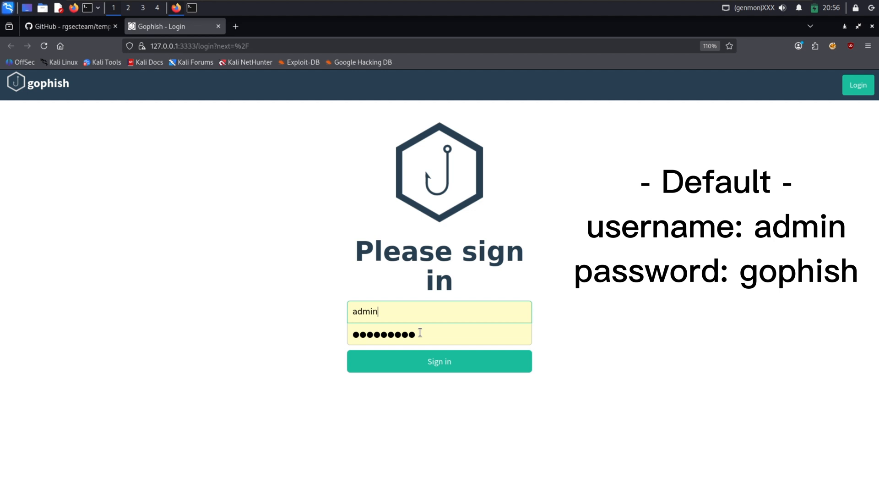
Sign in as admin, view User Management and Account Settings, then reach the empty Landing Pages
click(439, 361)
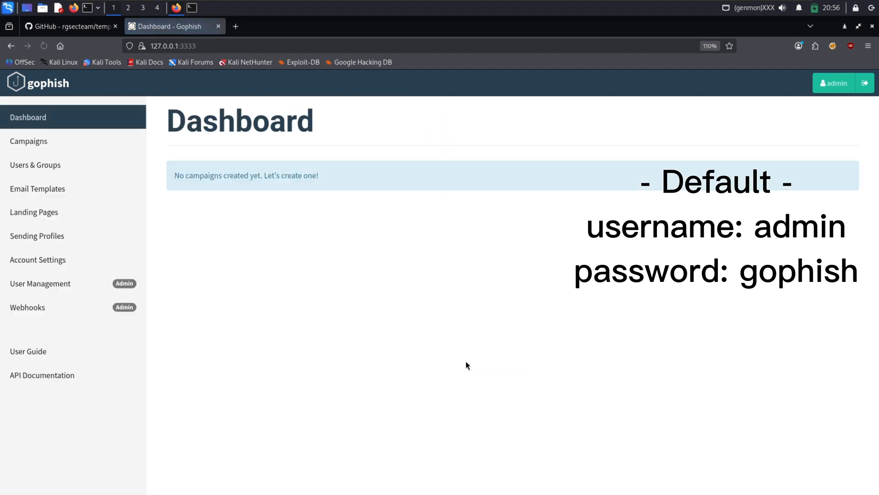
mouse_move(67, 150)
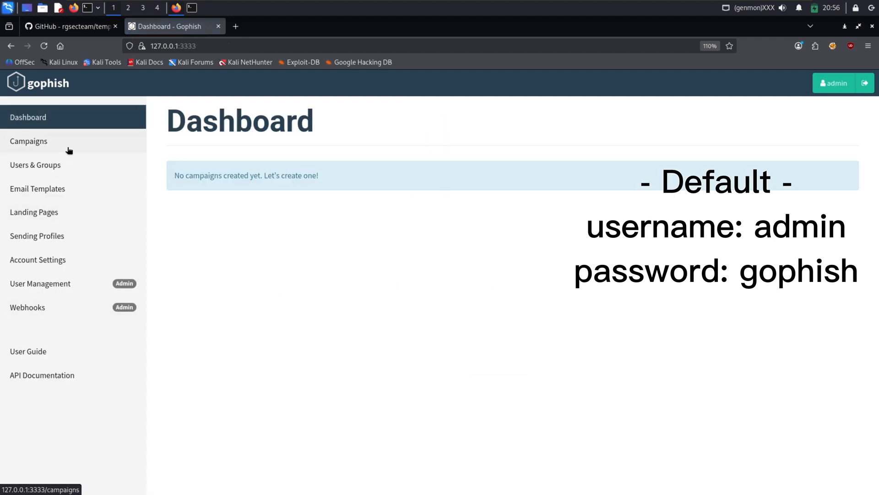
click(39, 283)
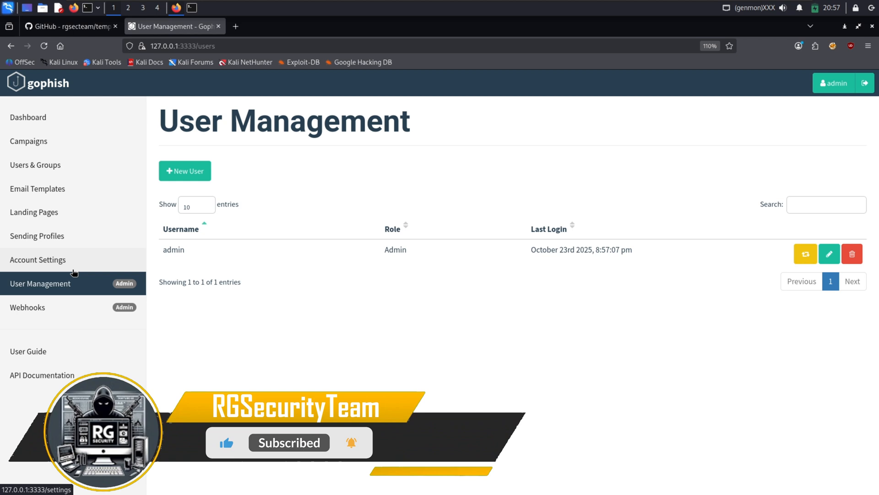
click(38, 260)
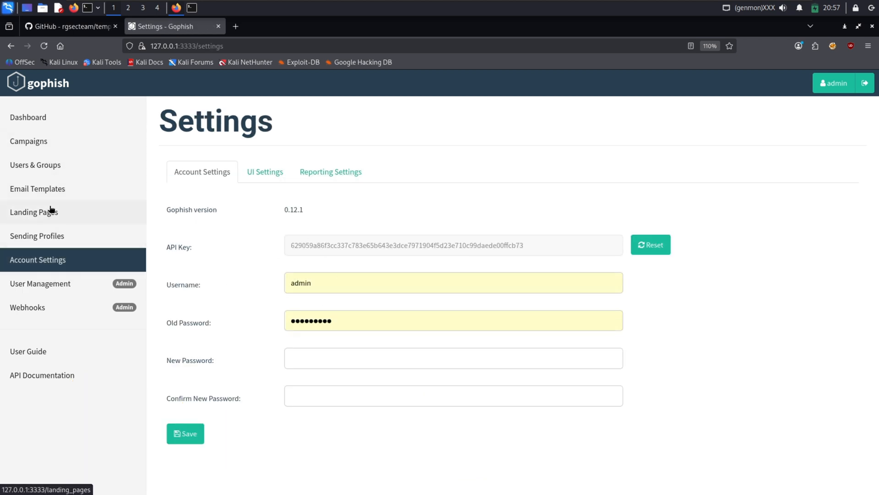
click(36, 236)
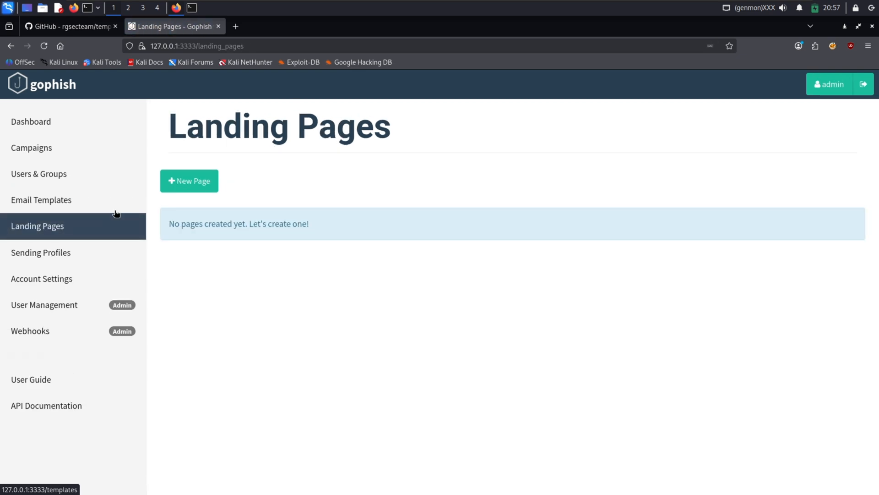
Create a new landing page named 'Insta Security Alert!'
click(189, 181)
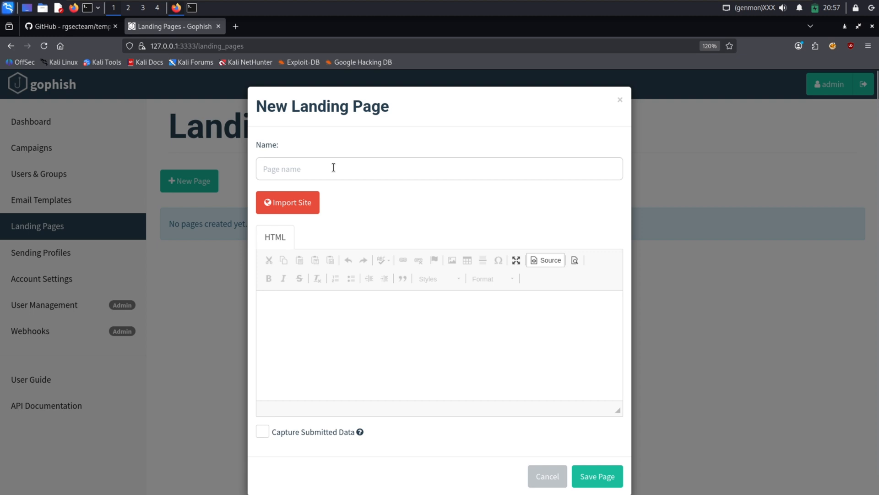
click(333, 168)
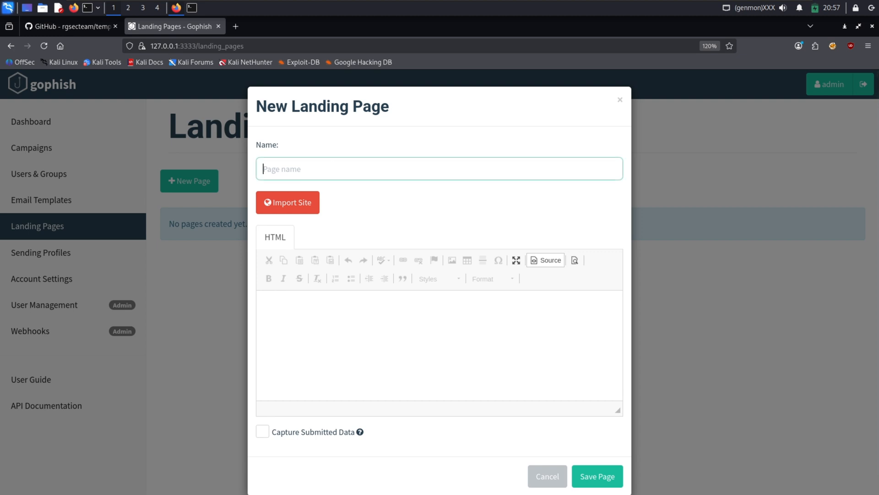
text(Insta)
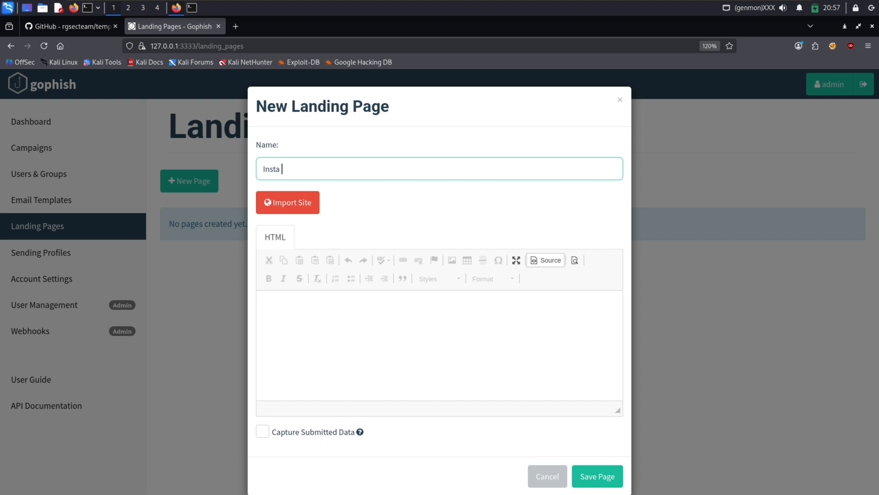
text(Security)
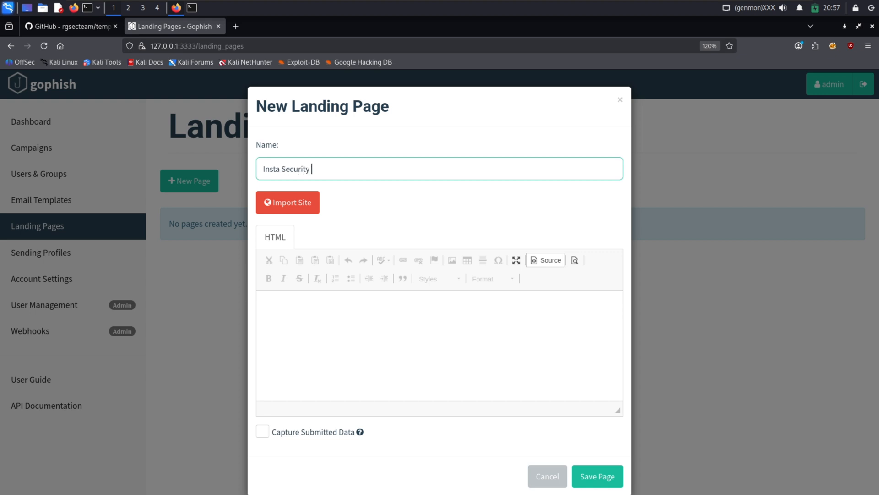
text(Alert!)
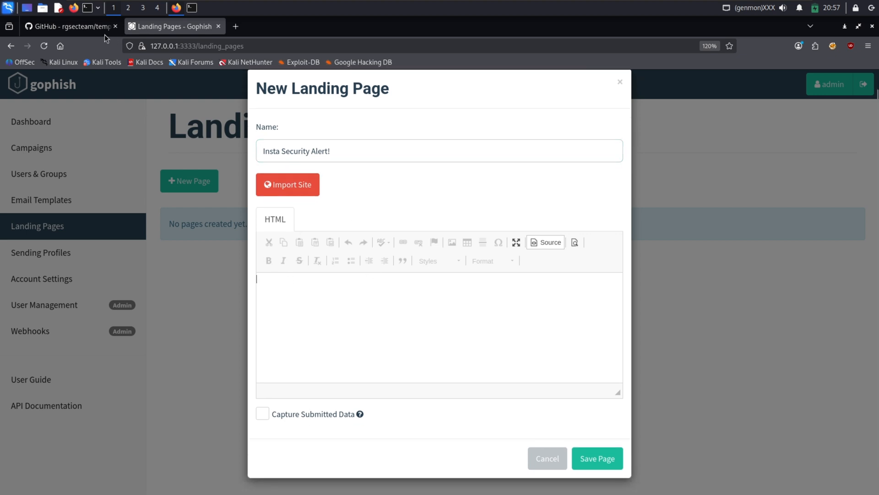
Copy the raw code of insta/index.html from the GitHub templates repository
click(71, 26)
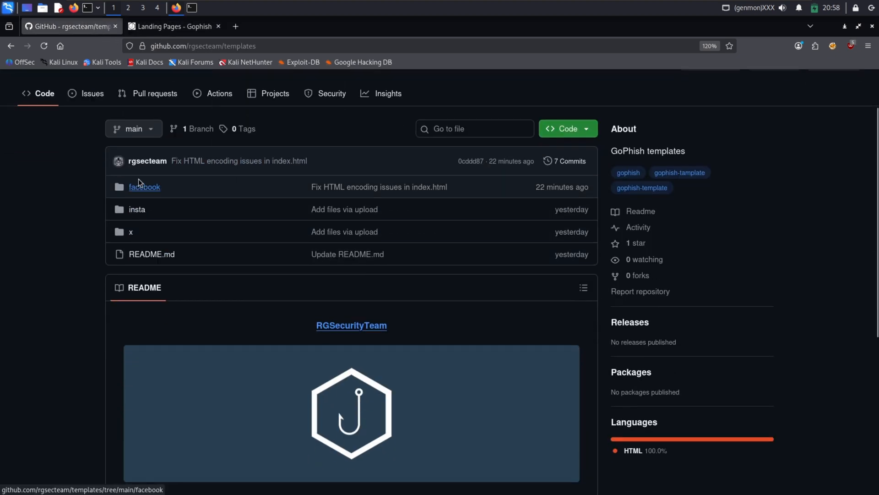
click(136, 209)
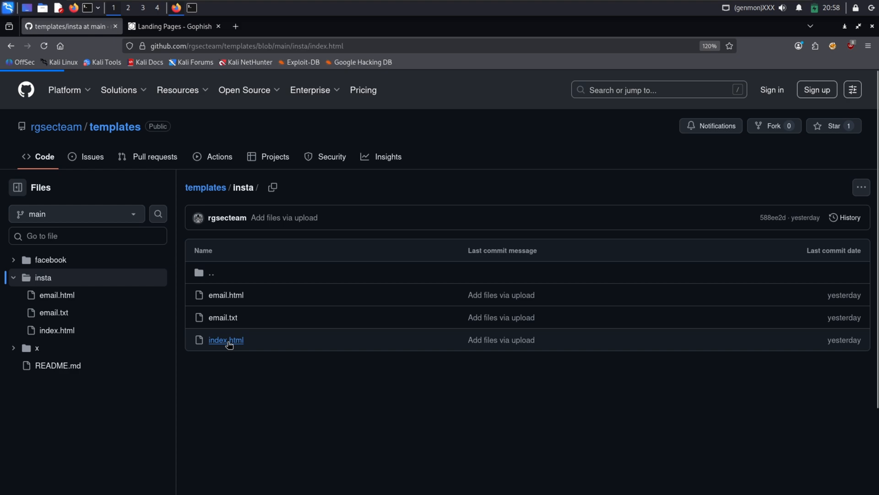
click(225, 340)
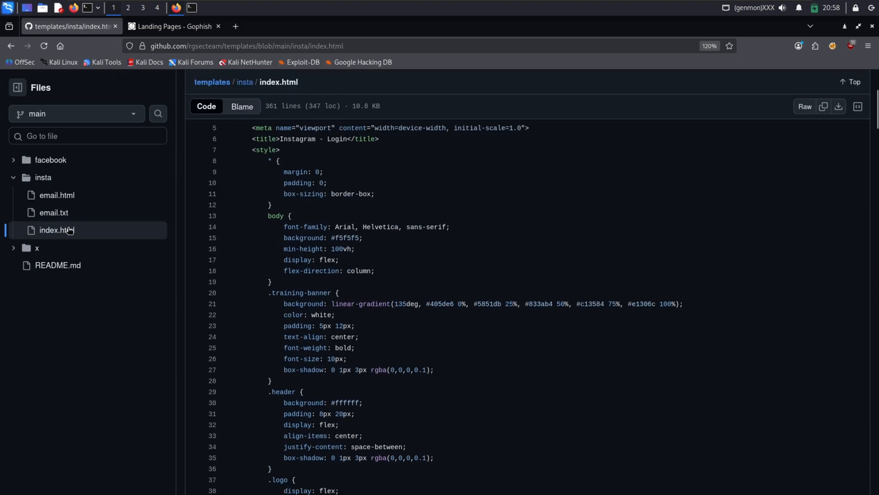
click(823, 106)
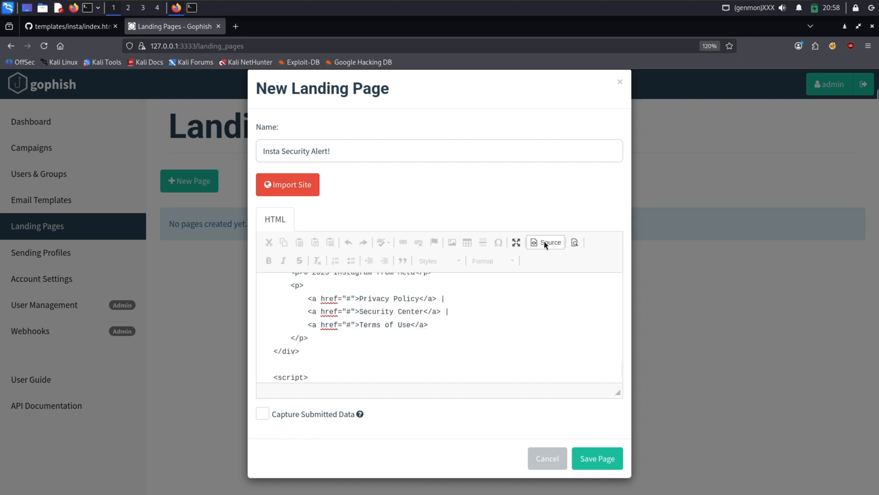
click(545, 241)
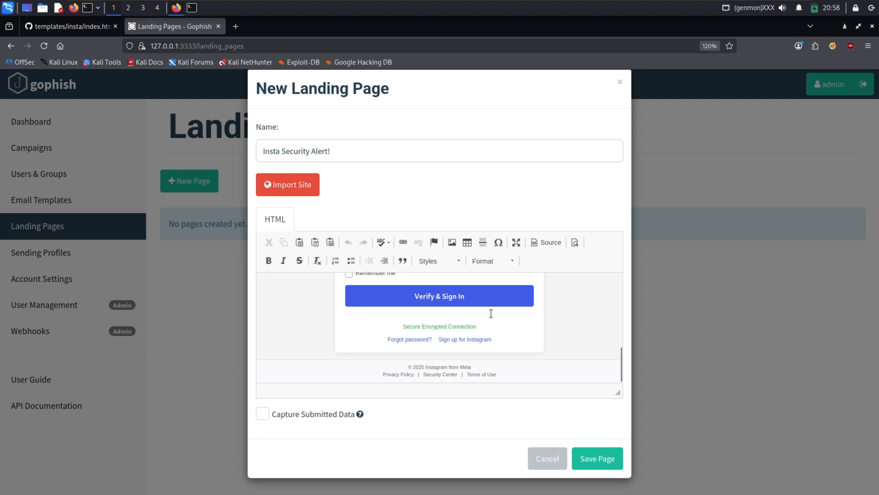
click(545, 242)
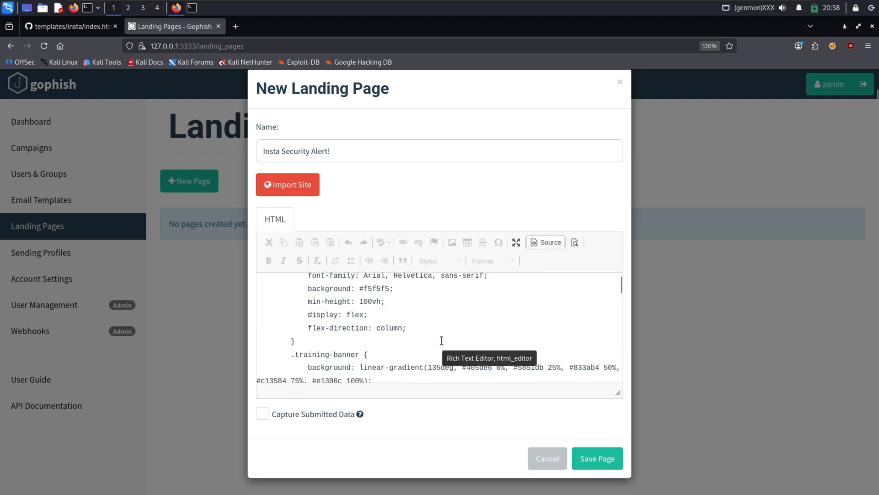
scroll(down, 3)
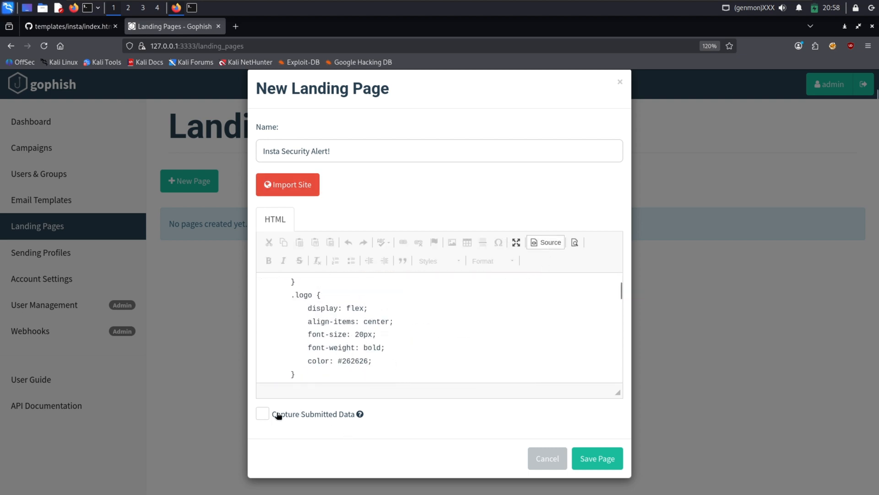
click(263, 413)
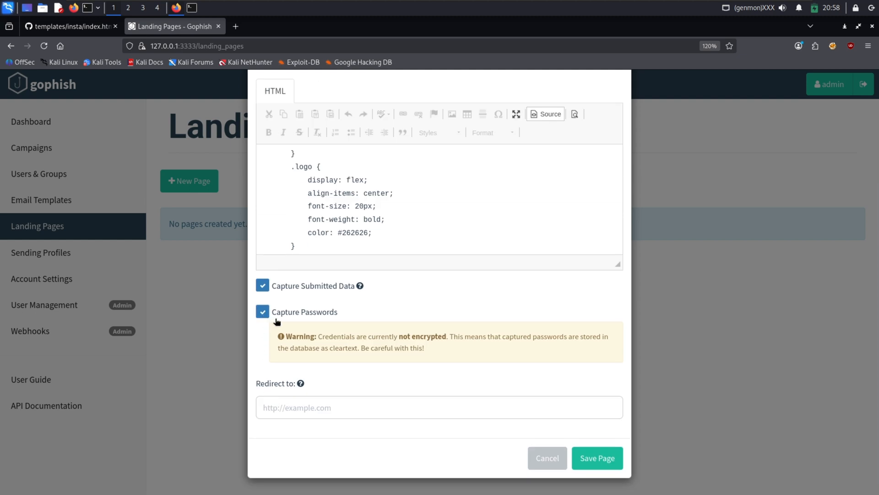
click(318, 408)
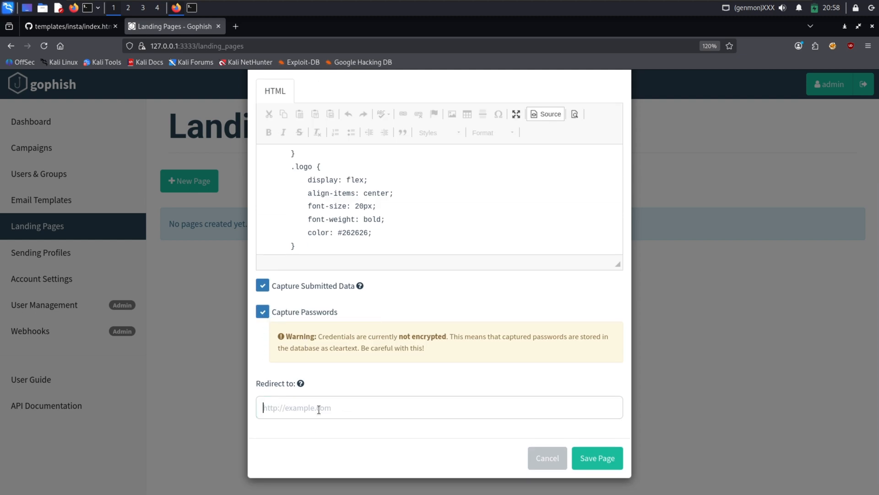
text(https:)
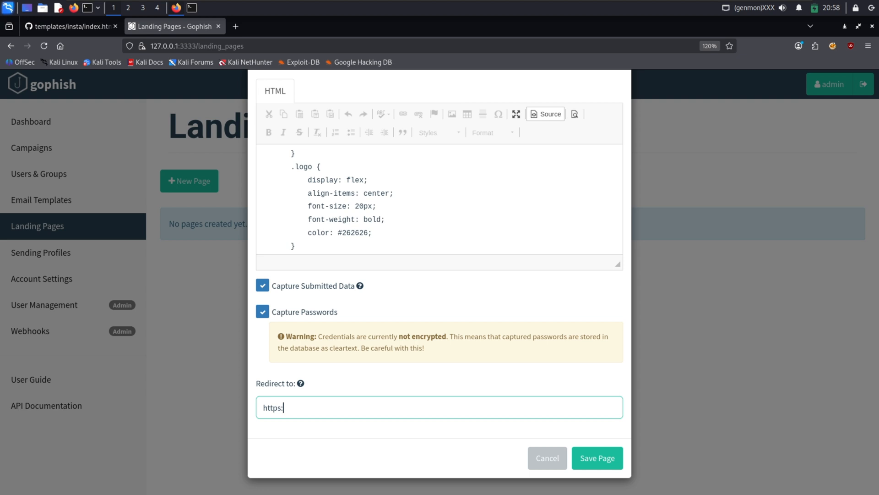
text(//instagram)
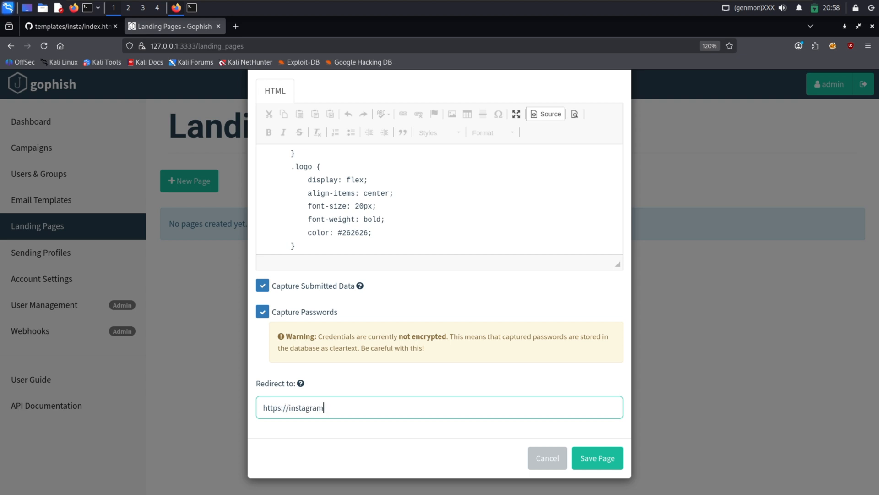
click(597, 458)
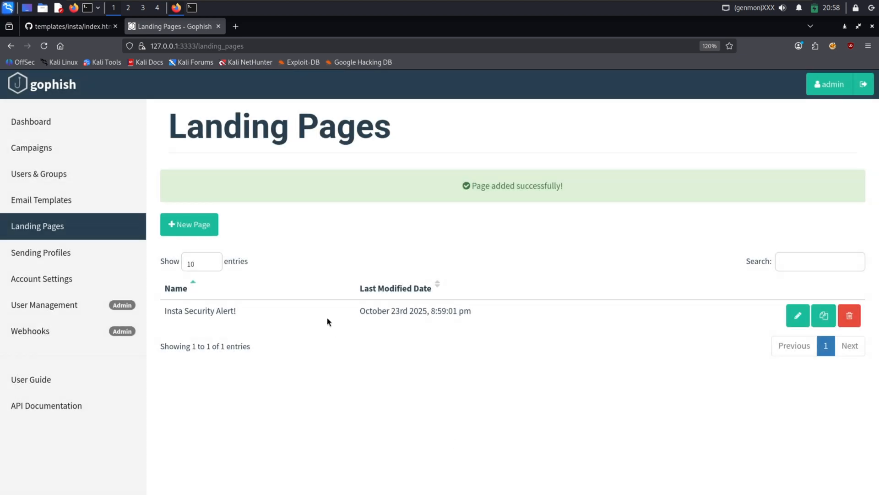
mouse_move(213, 327)
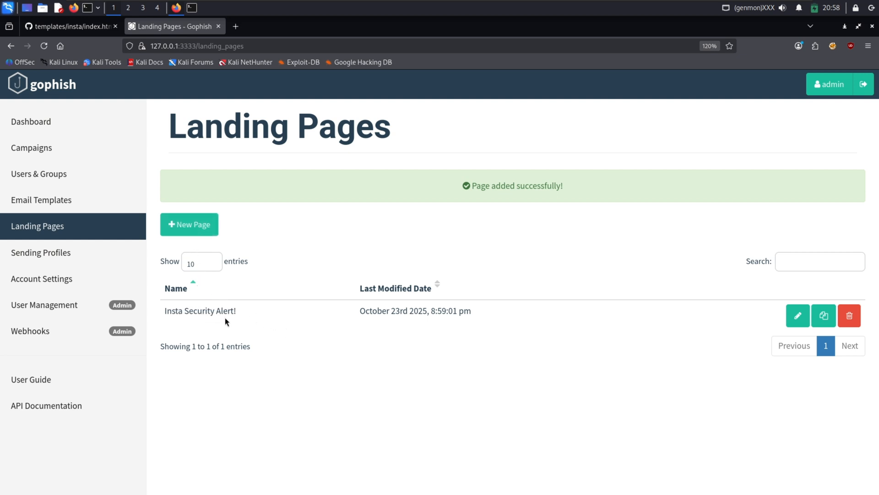
click(41, 199)
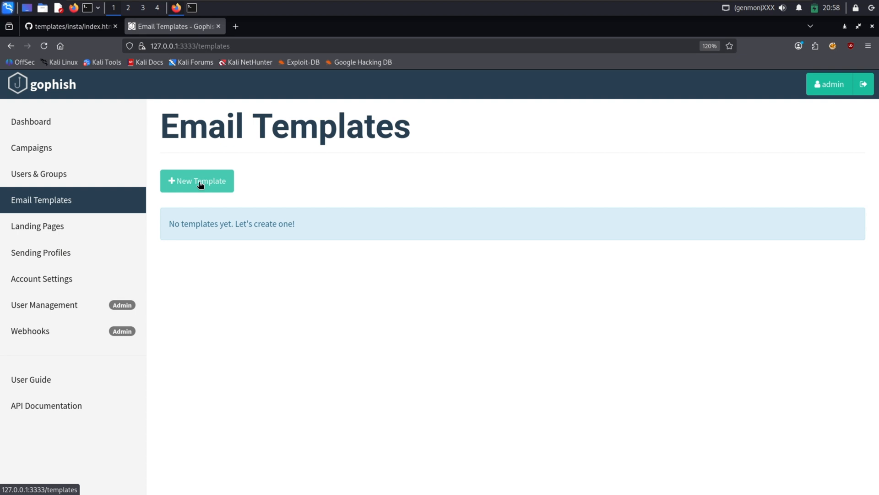
click(197, 181)
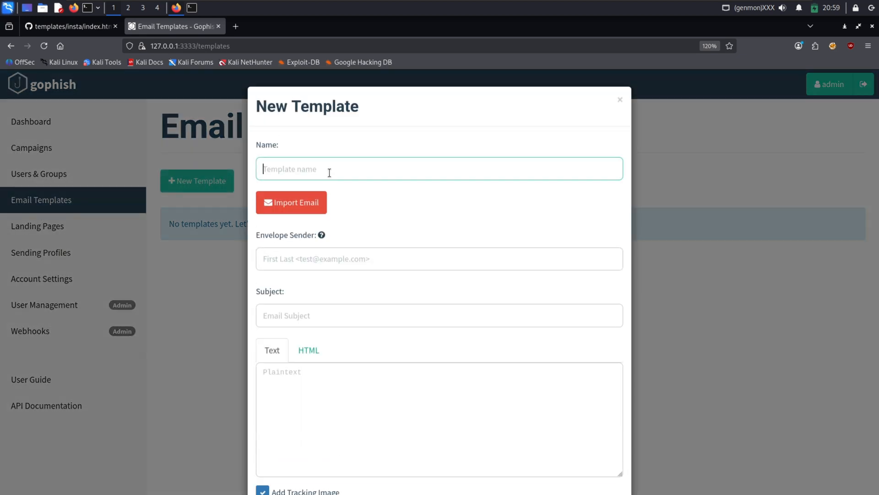
text(Instagram S)
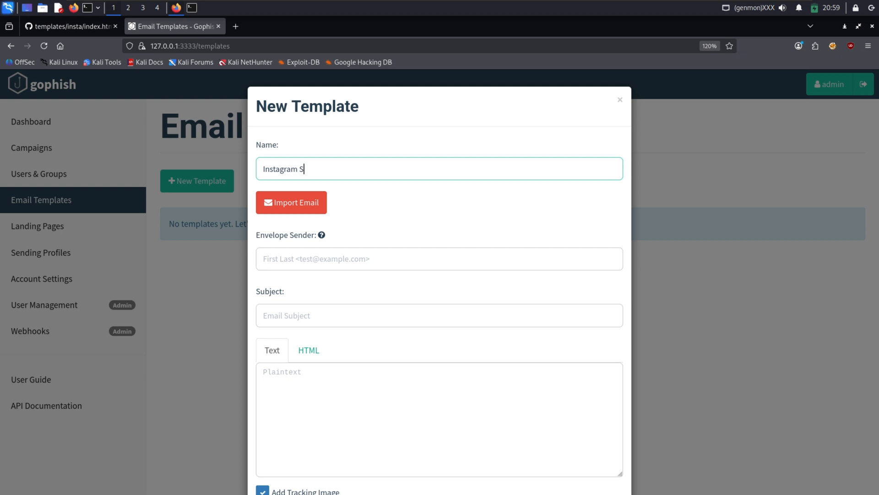
text(ecurity Alert!)
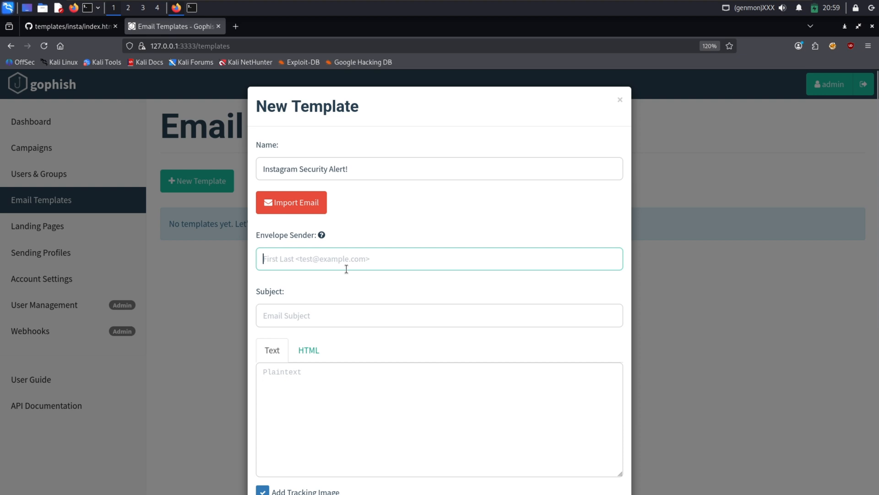
text(Instagram <>)
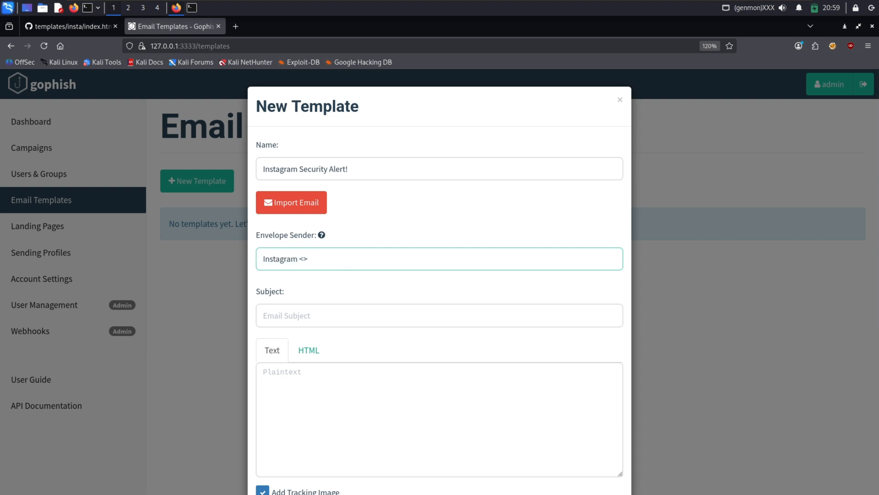
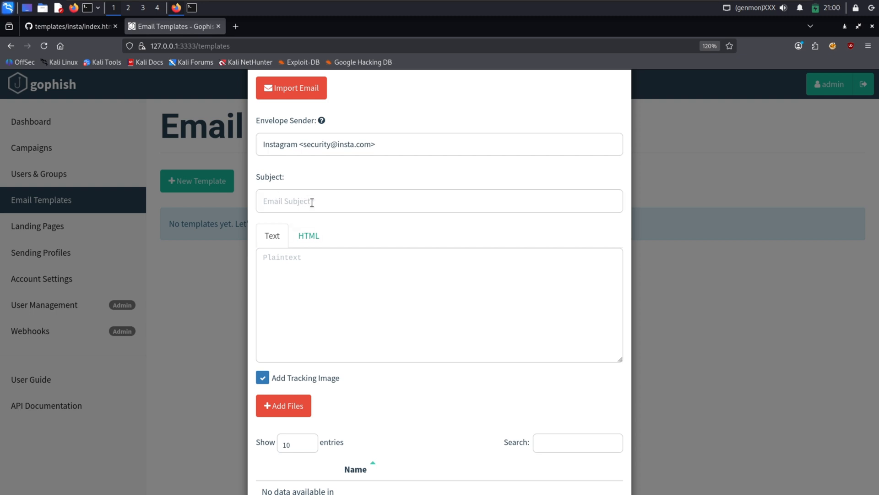
text(Unusual login activity detected)
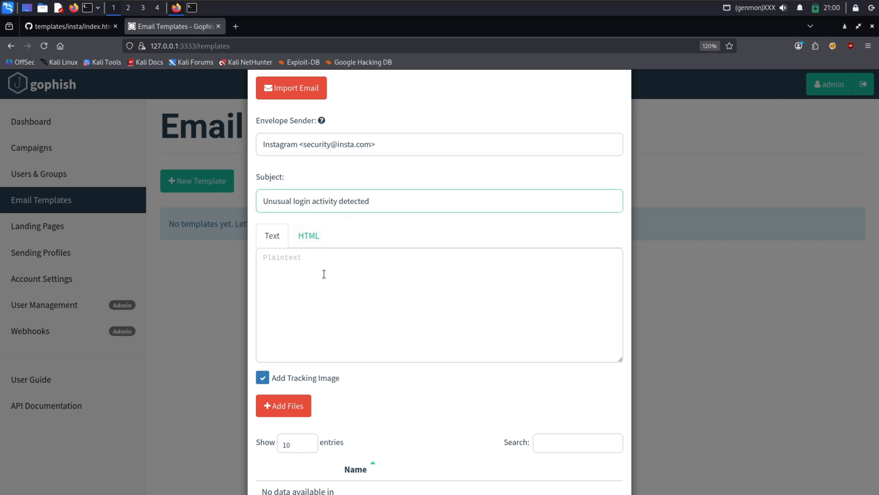
Fill the template's HTML body with the email.html code from the GitHub repository
click(300, 263)
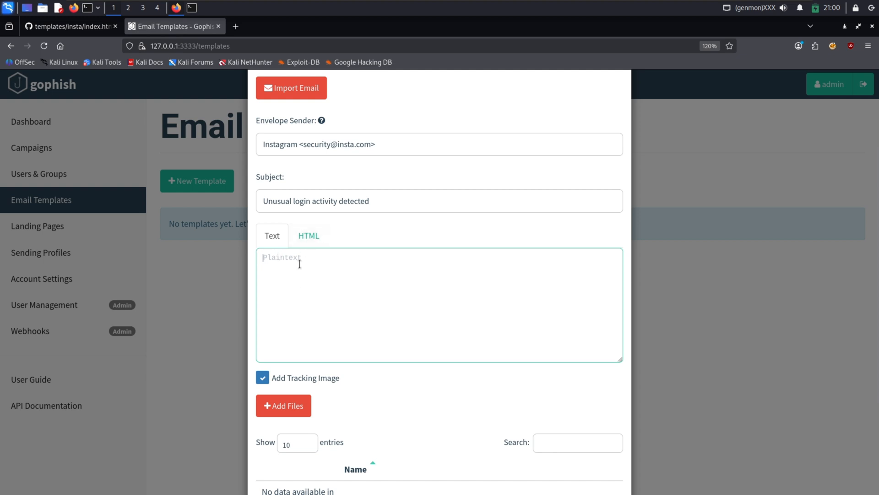
click(309, 235)
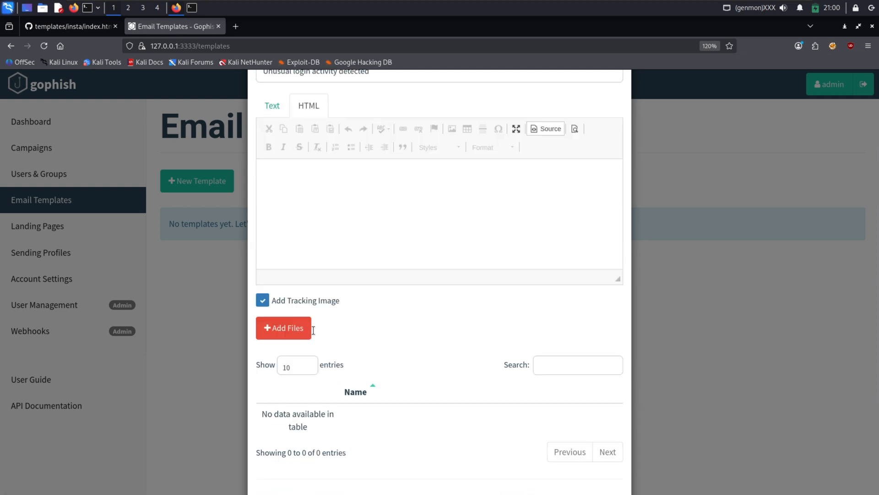
click(71, 26)
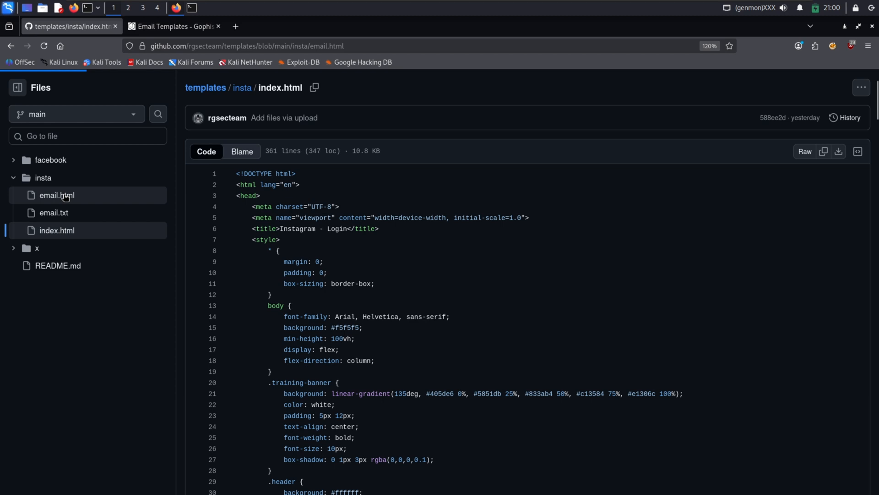
click(57, 195)
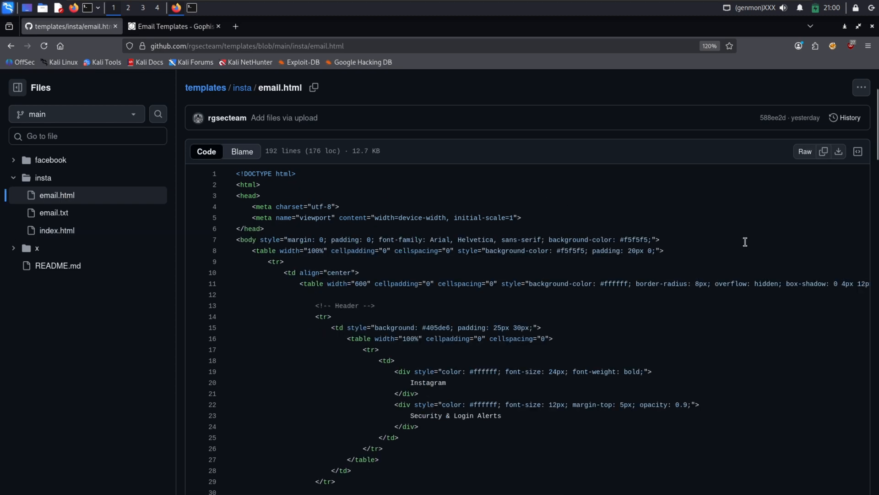
click(173, 26)
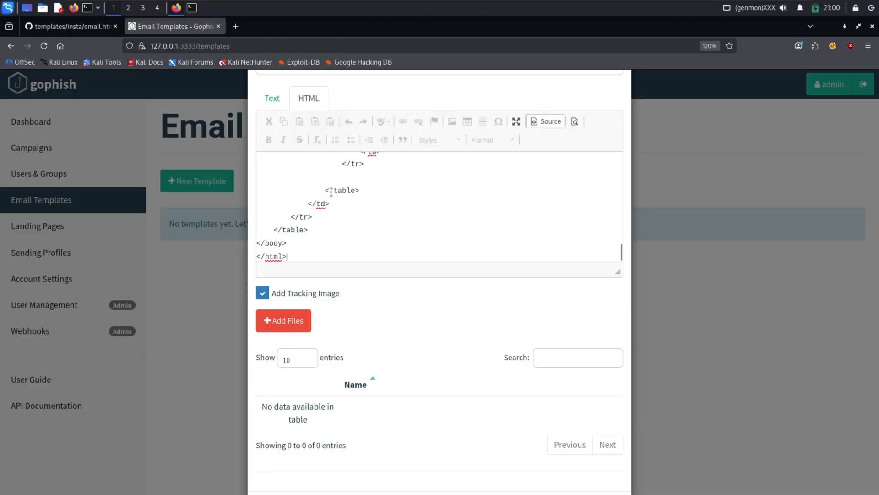
Preview the rendered email and save the 'Instagram Security Alert!' template
click(546, 121)
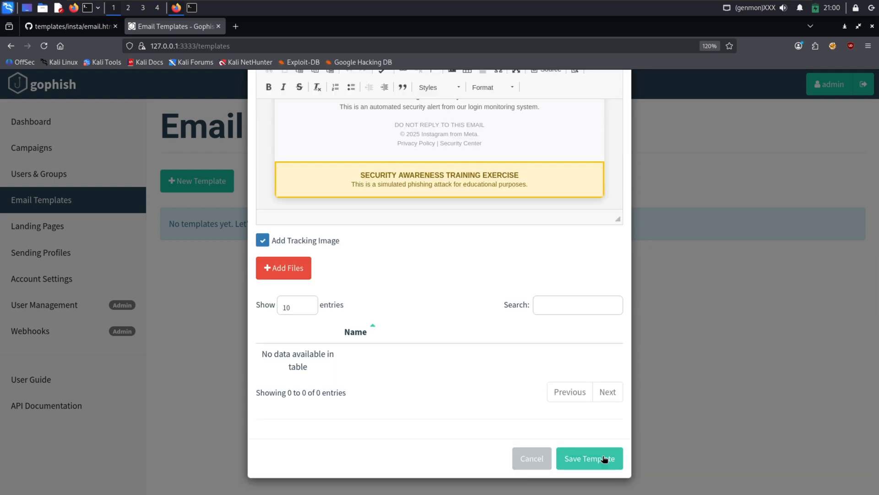
click(589, 458)
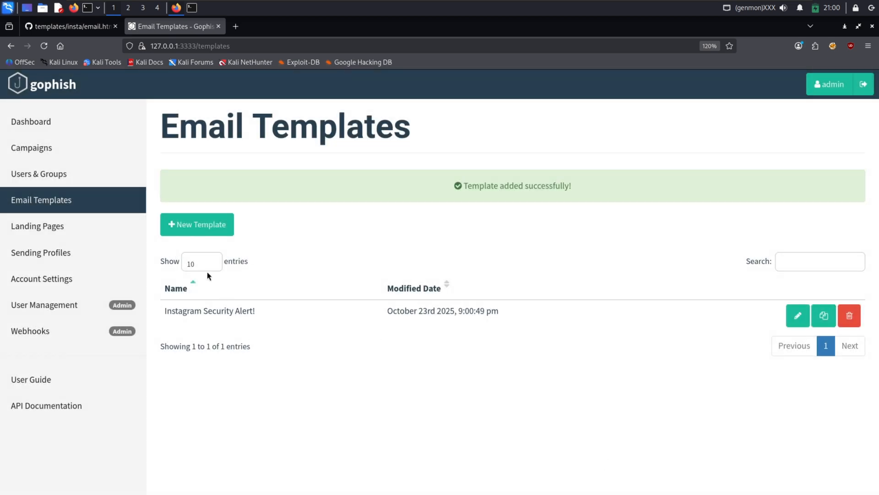
mouse_move(77, 246)
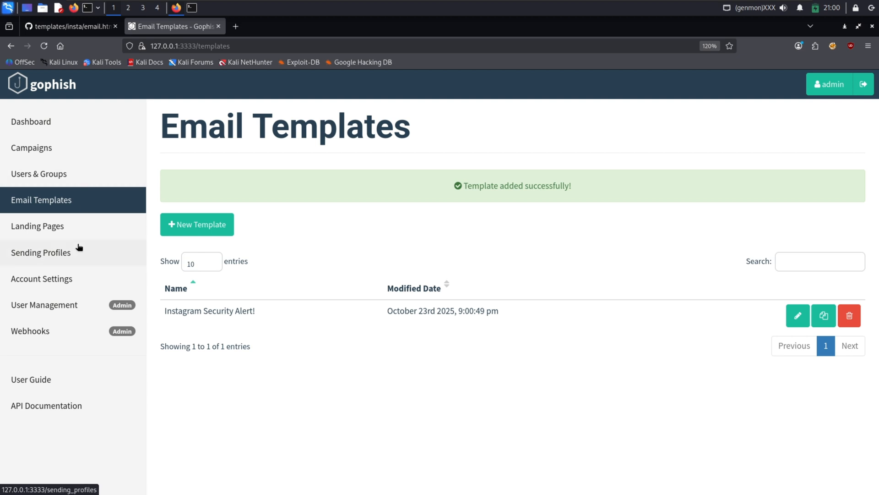
mouse_move(71, 177)
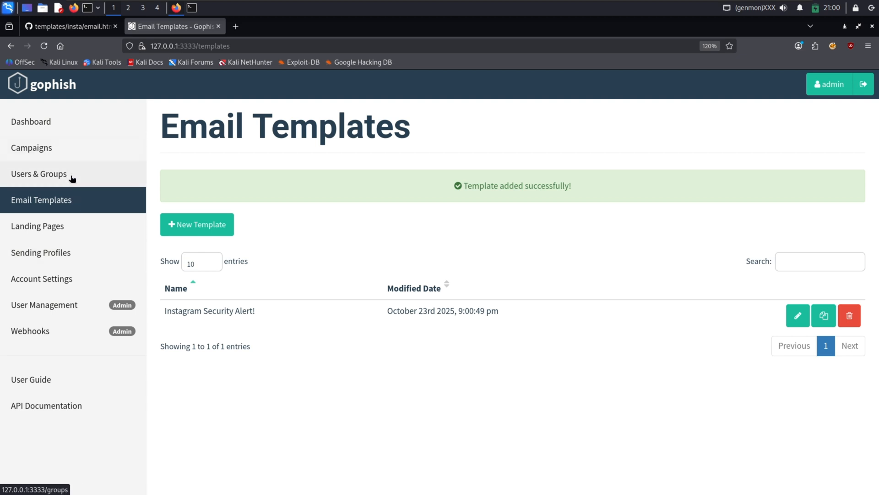
Check Users & Groups, try a new campaign, and cancel it because no groups exist
click(39, 173)
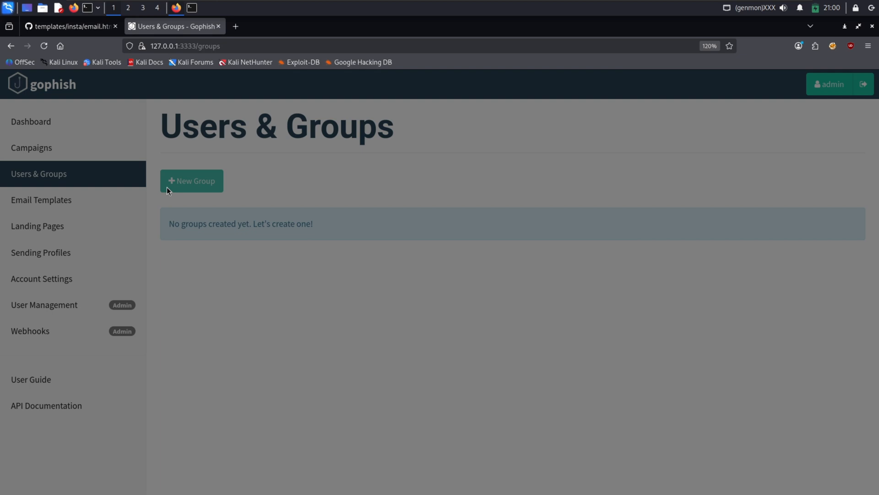
click(191, 181)
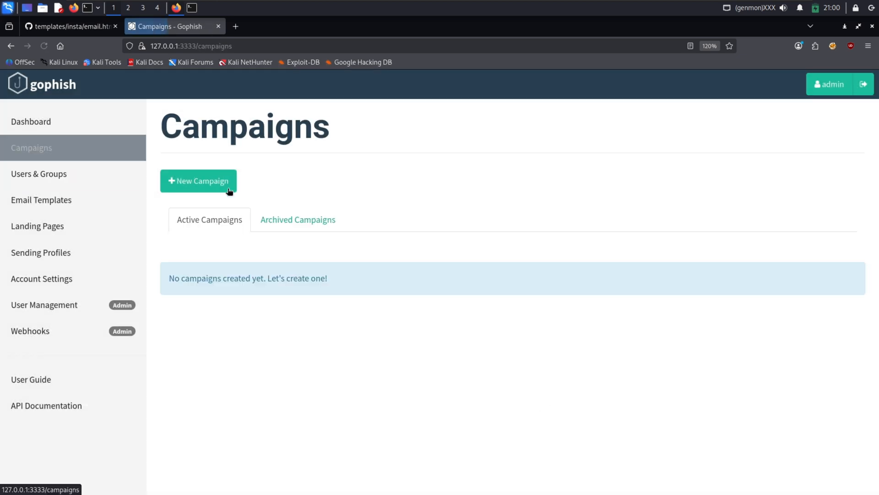
click(198, 181)
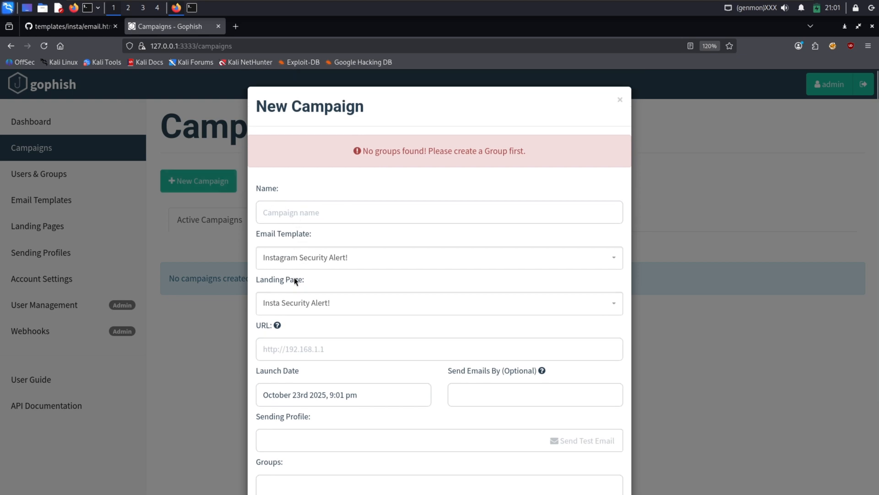
scroll(down, 3)
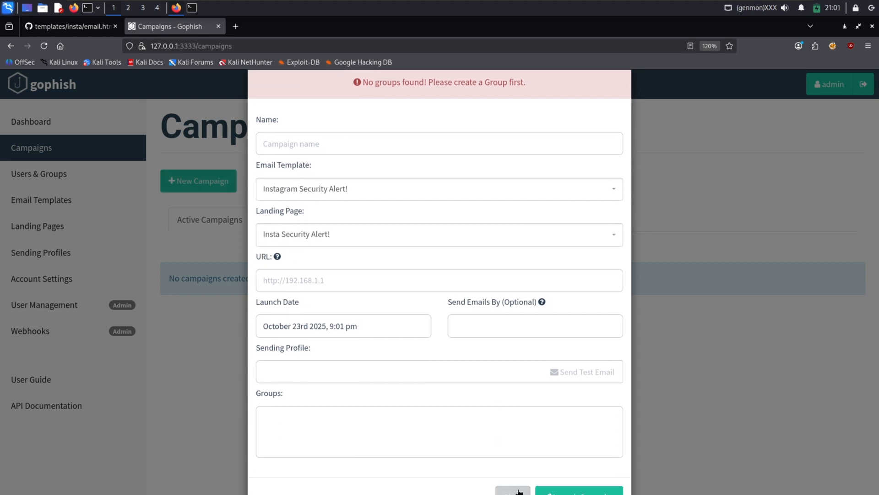
click(40, 252)
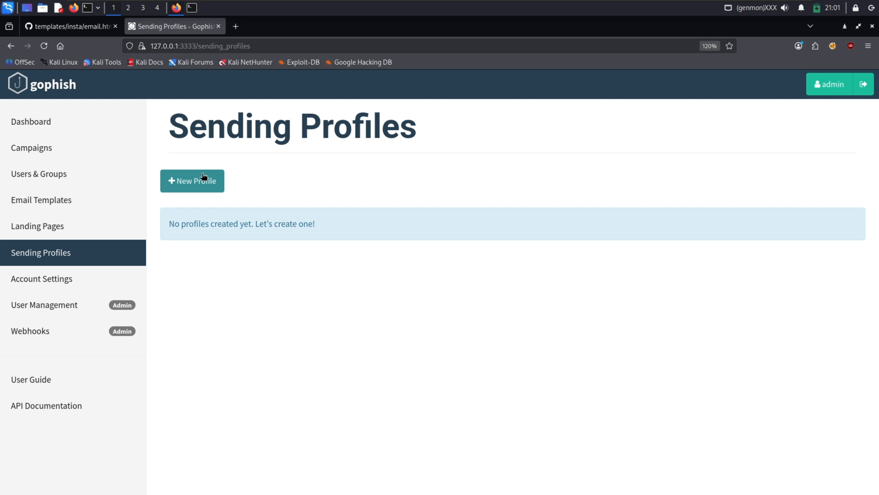
click(192, 181)
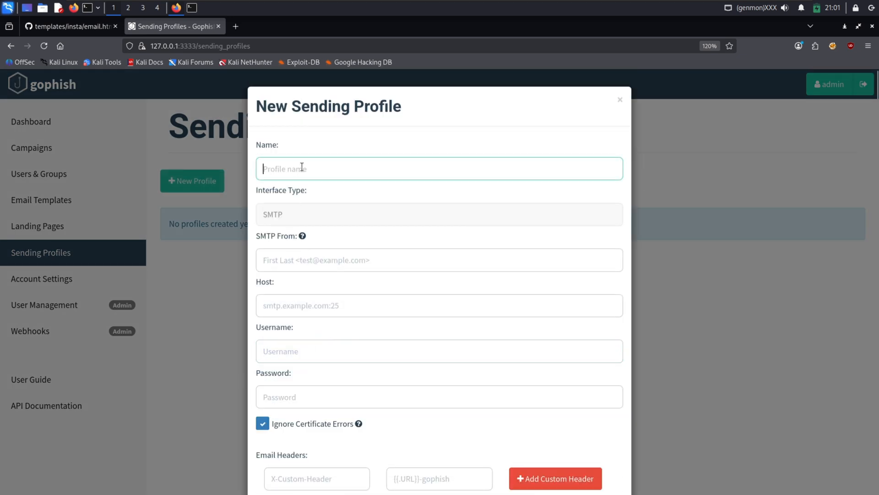
text(Instagram Security)
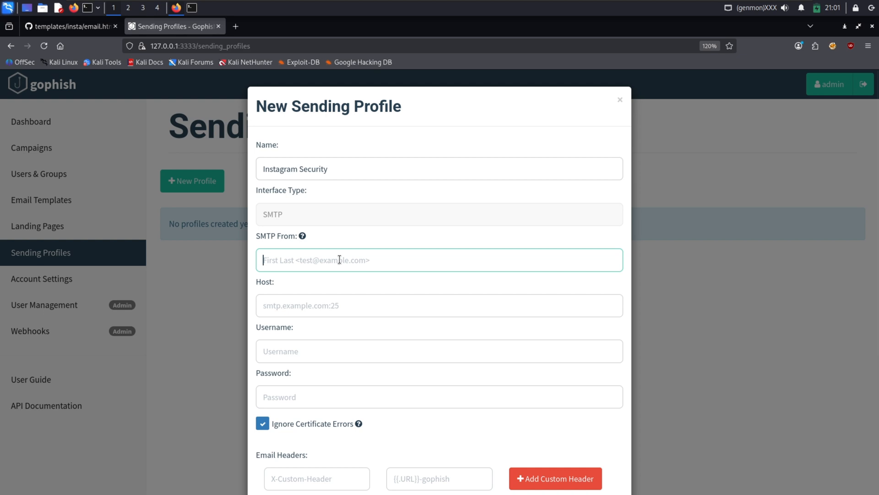
text(Instagram <>)
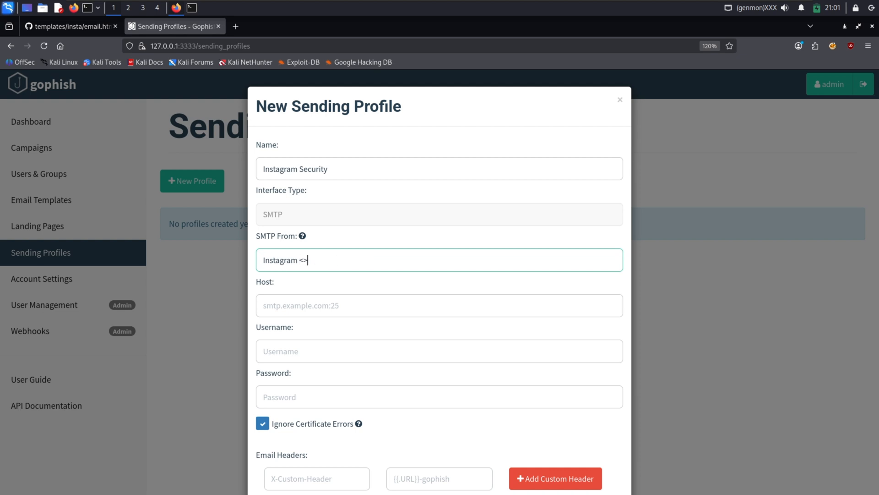
text(in)
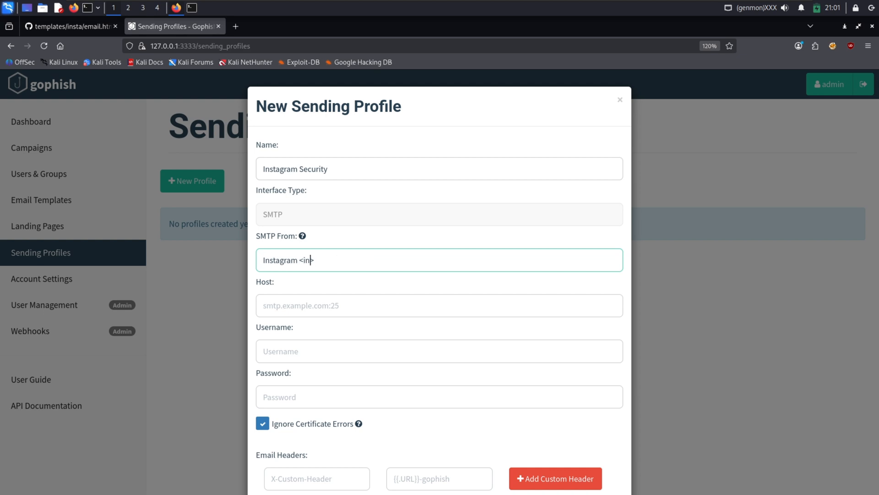
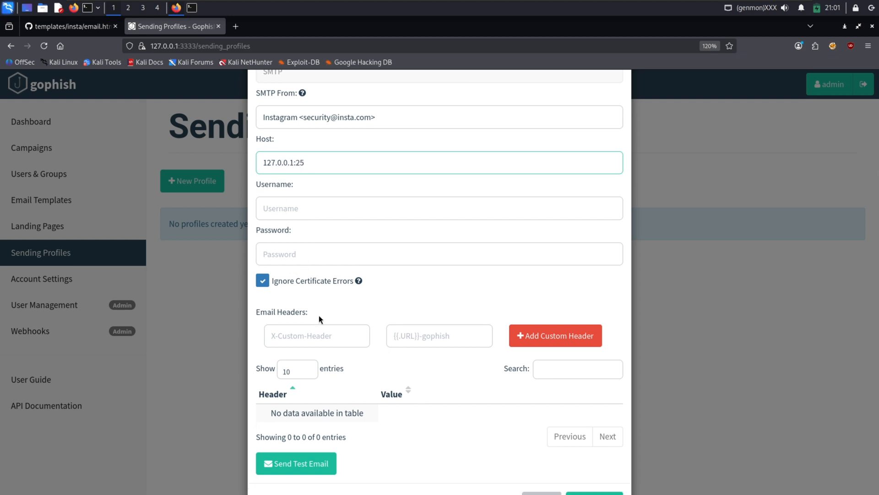
scroll(down, 3)
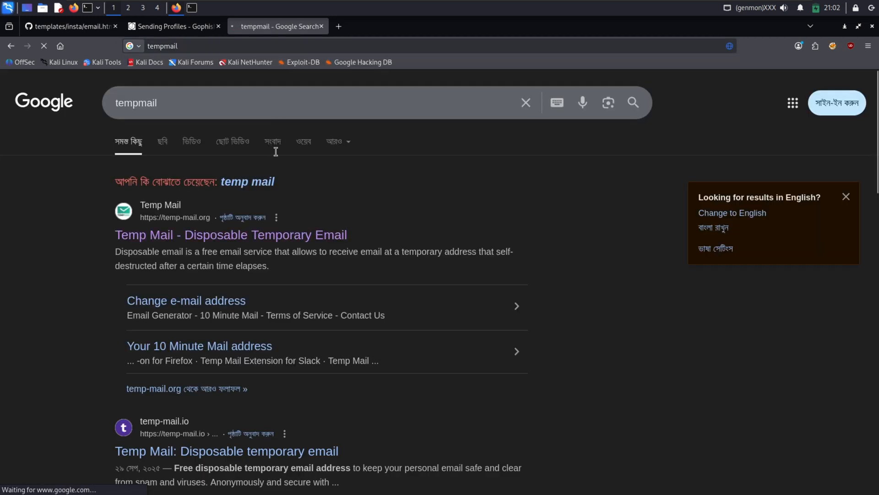
Generate and copy a temporary Temp Mail address, then start a Gophish test email
click(230, 234)
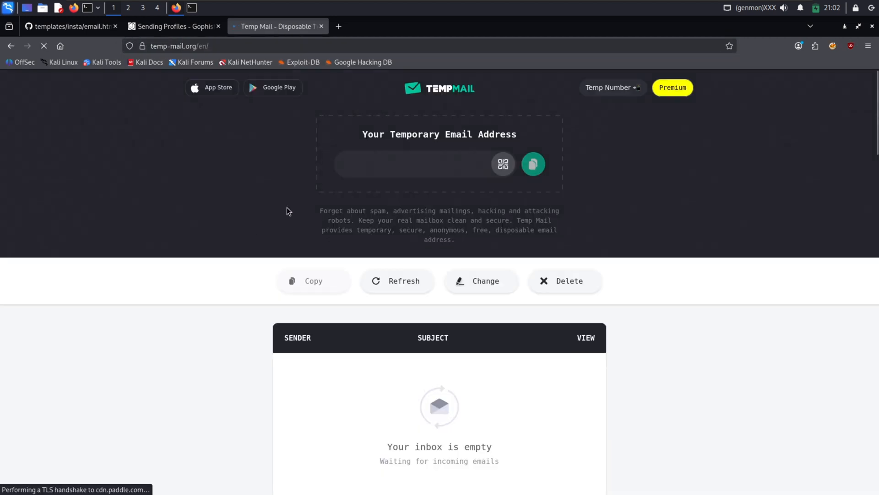
click(482, 280)
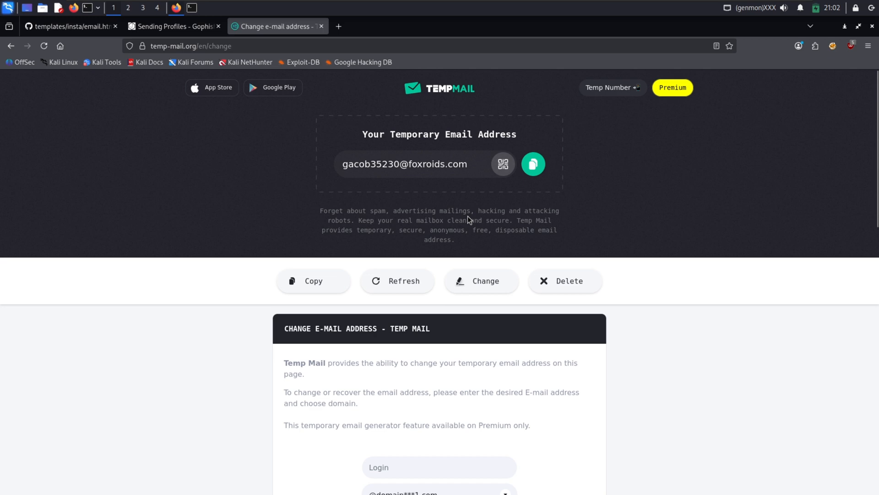
click(398, 281)
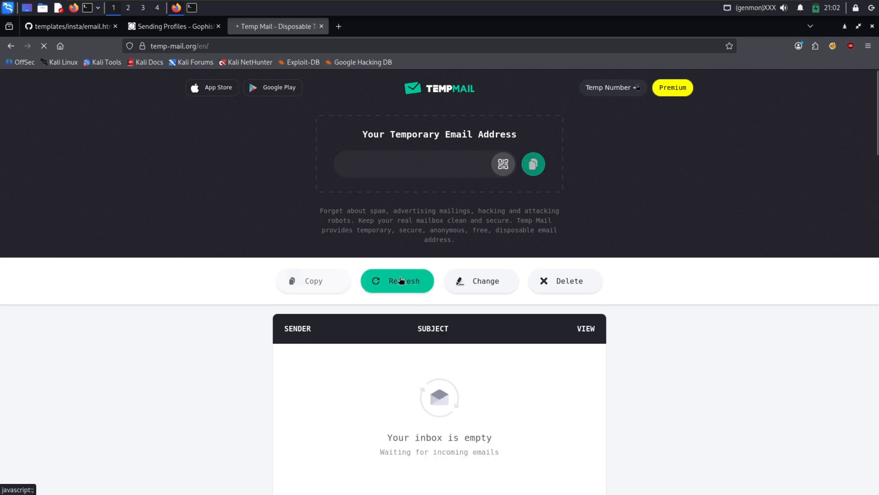
click(398, 281)
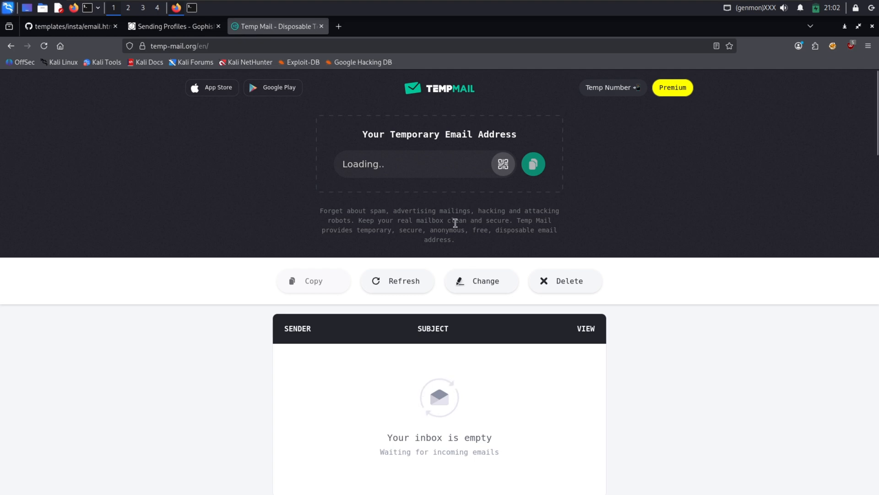
click(533, 163)
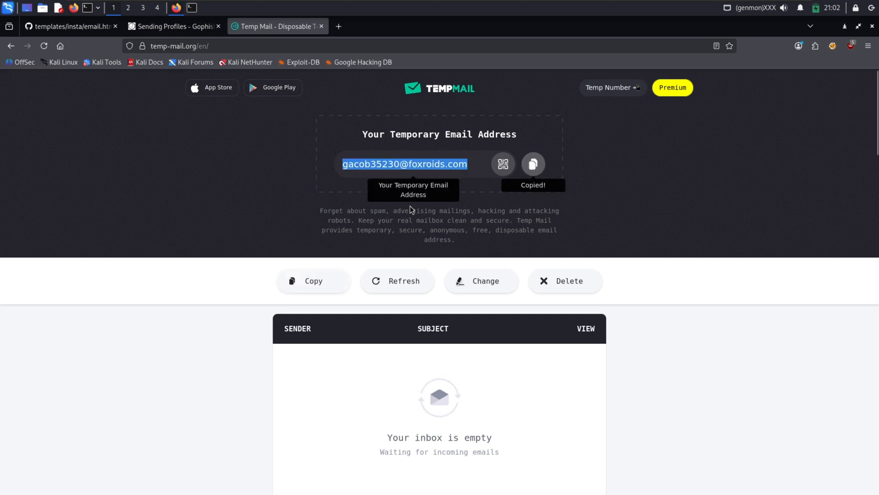
click(173, 26)
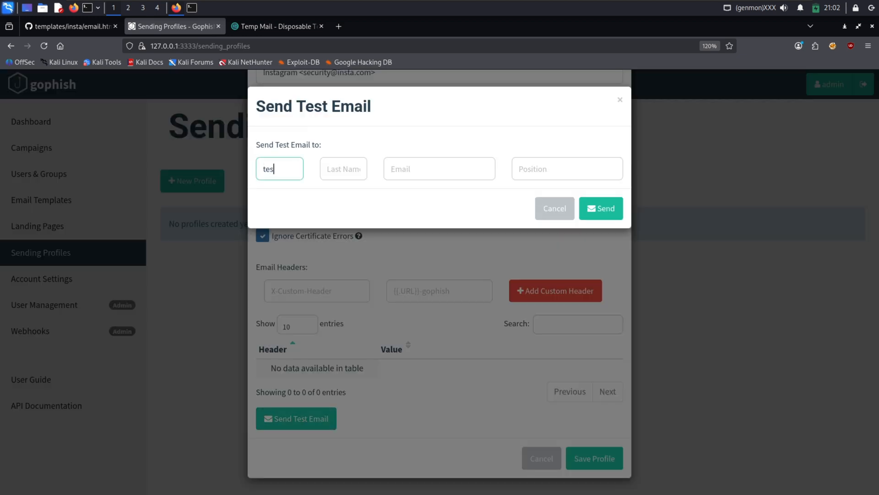
Send a Gophish test email for a test user to the temporary address, then check Temp Mail
text(user)
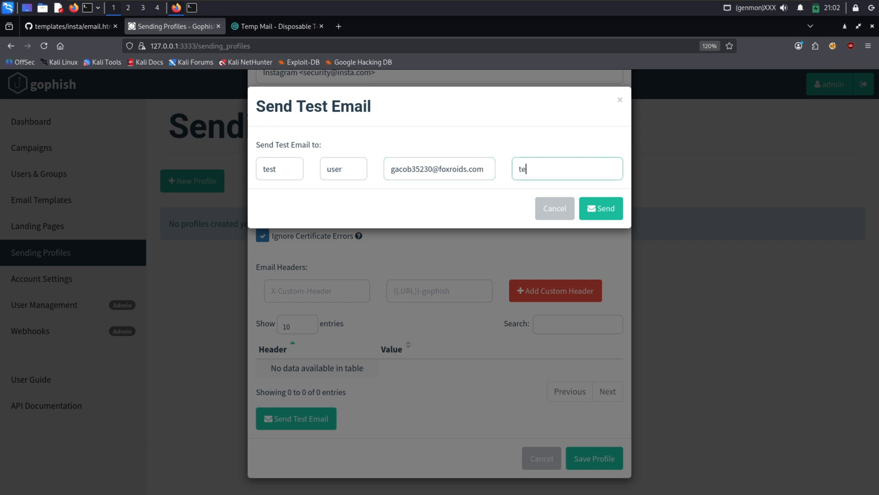
click(601, 208)
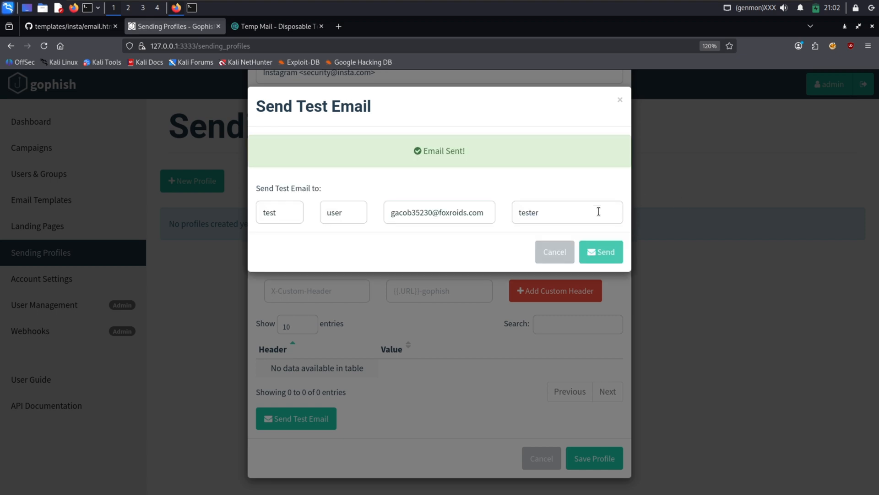
click(276, 26)
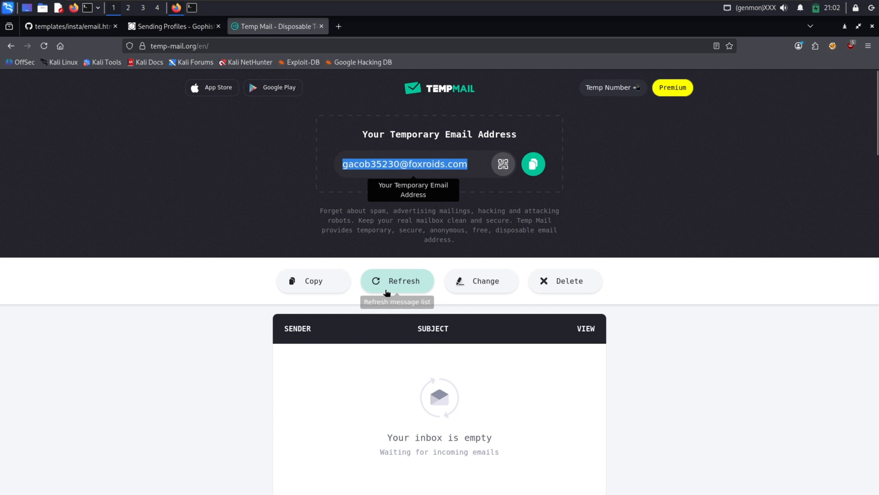
Scroll through Temp Mail to read the Instagram test email sent by Gophish
scroll(down, 3)
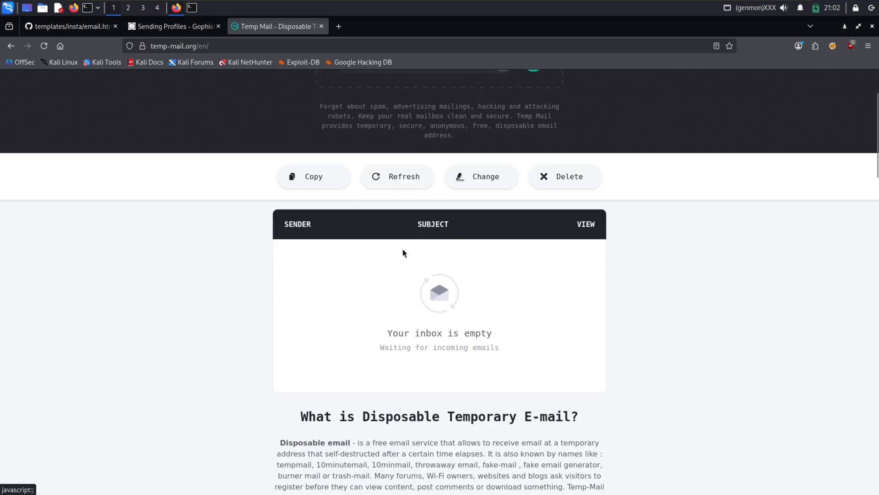
scroll(down, 3)
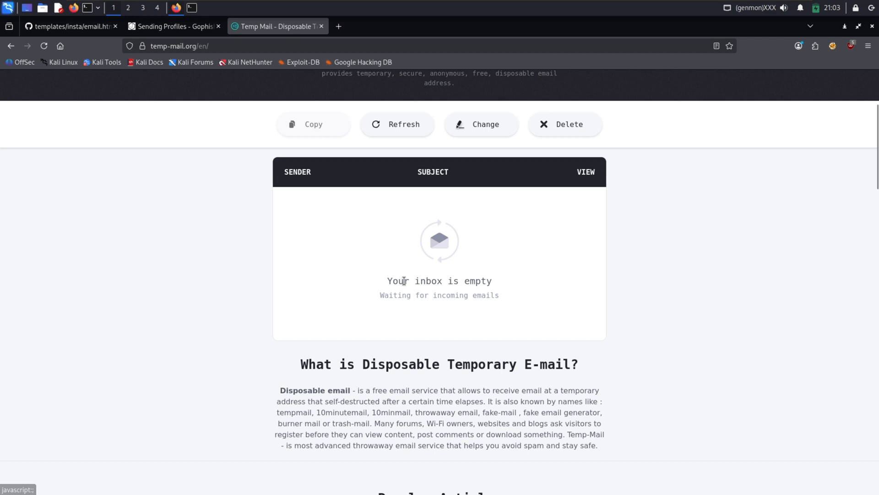
mouse_move(461, 292)
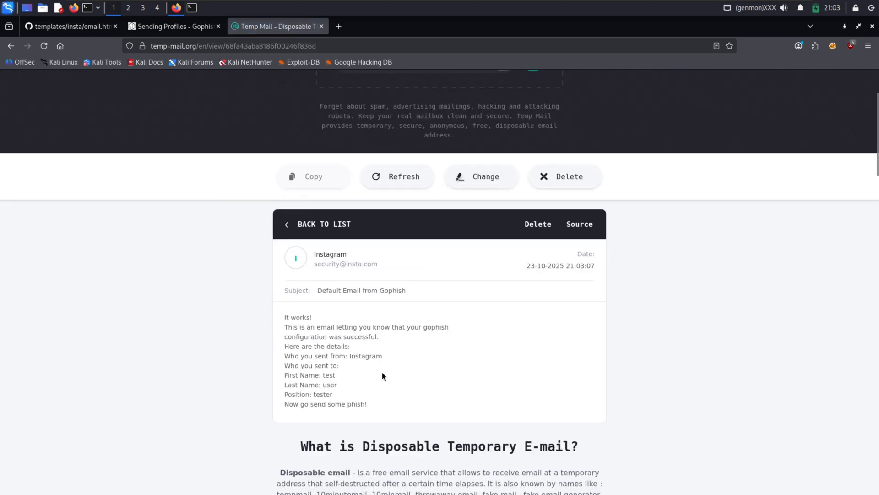
scroll(down, 3)
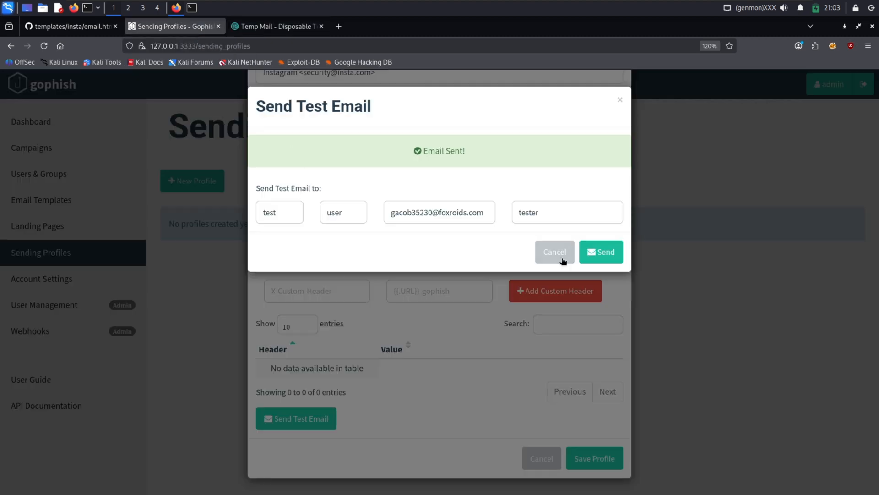
Create a new Gophish target group named Instagram Security
click(39, 174)
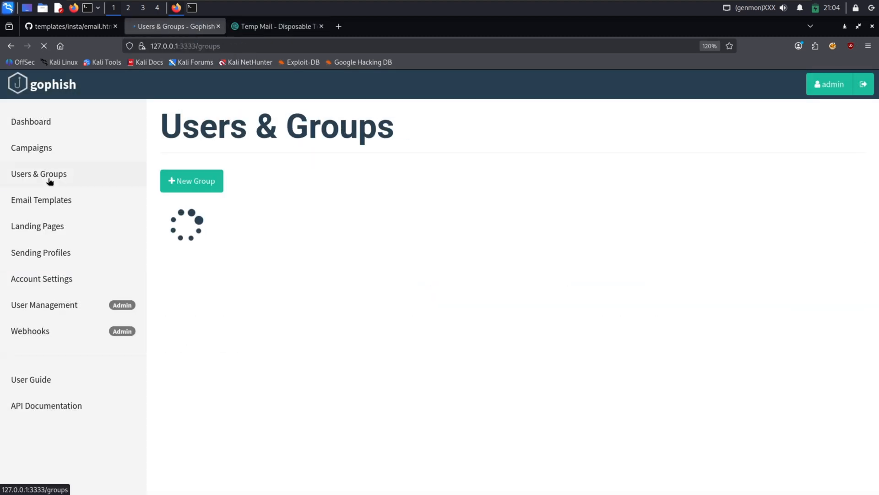
click(191, 181)
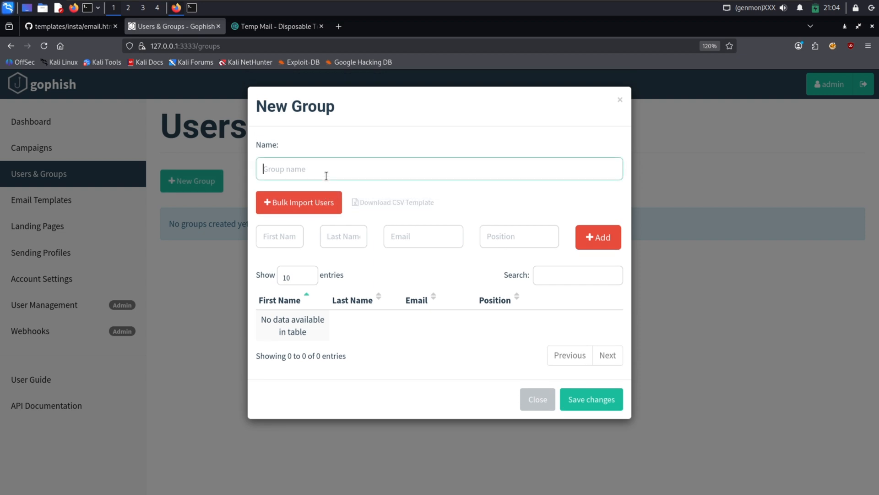
text(Instagram Security)
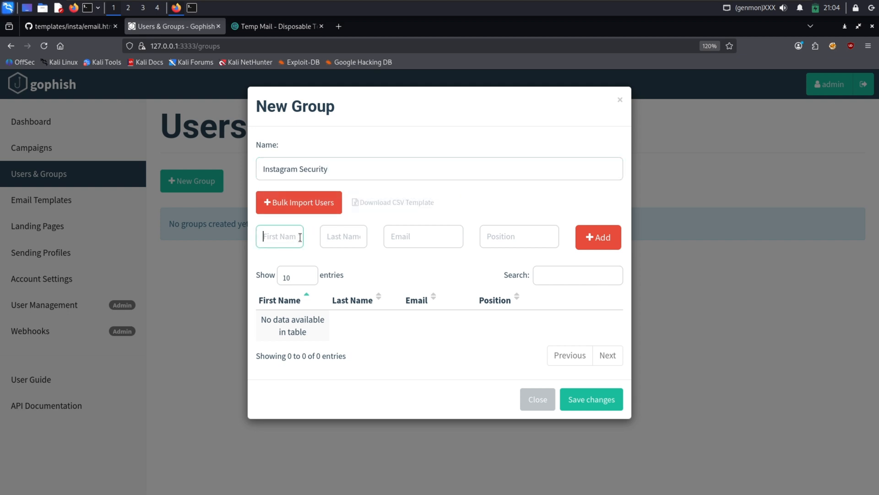
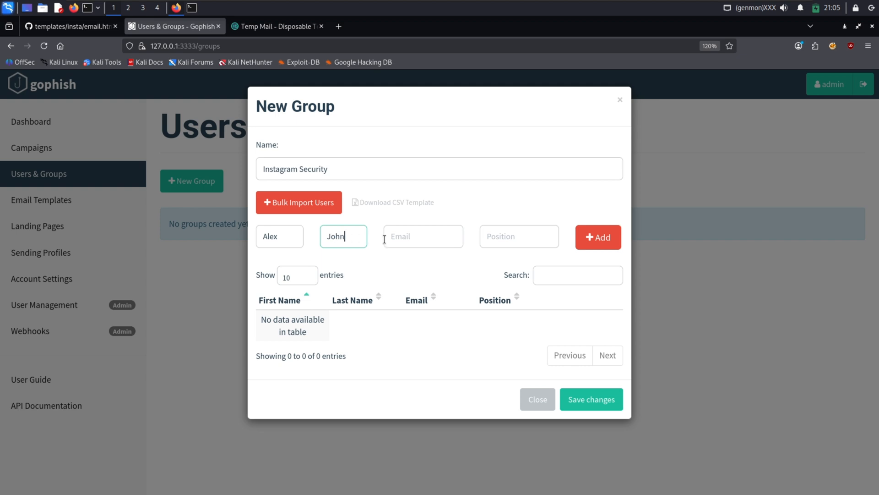
click(280, 26)
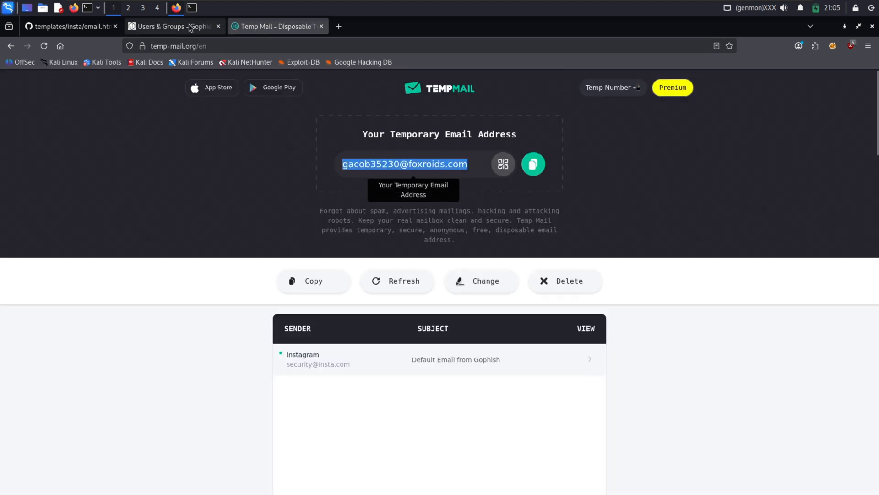
click(174, 26)
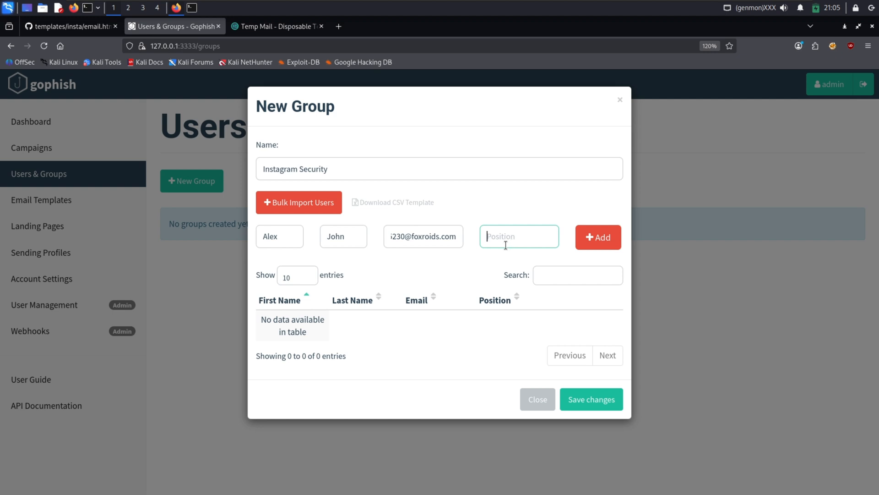
text(pri)
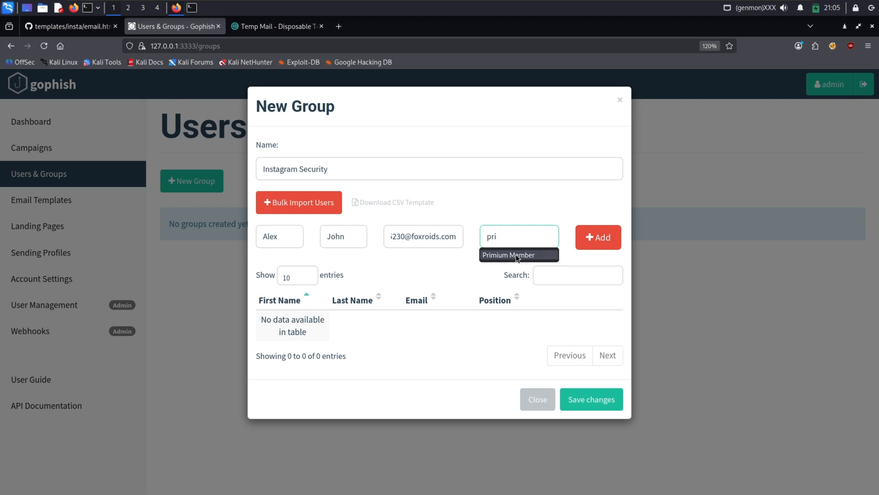
click(519, 255)
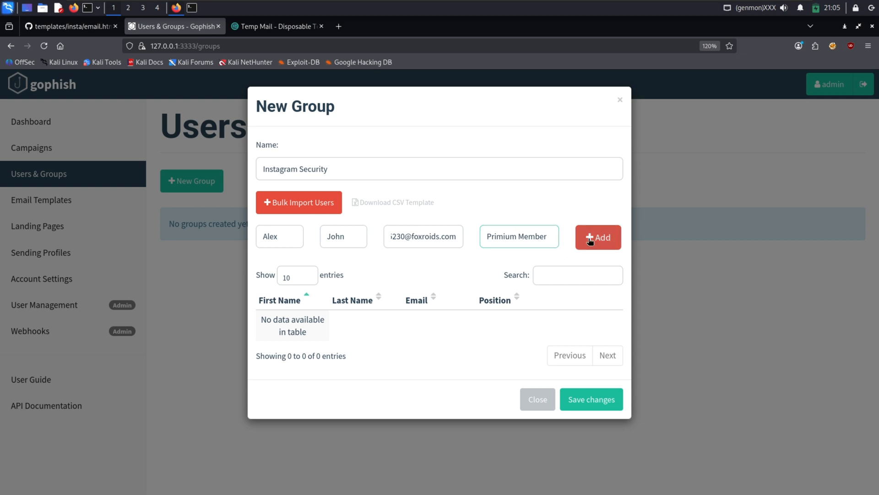
click(598, 237)
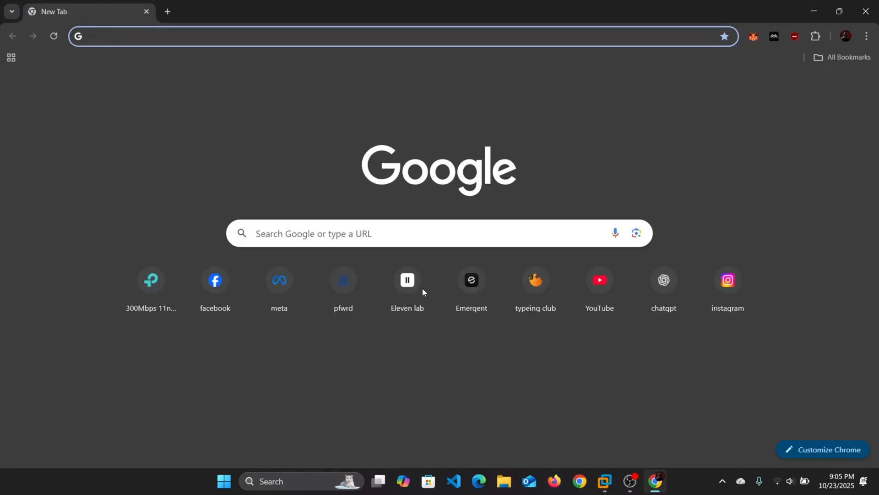
click(222, 199)
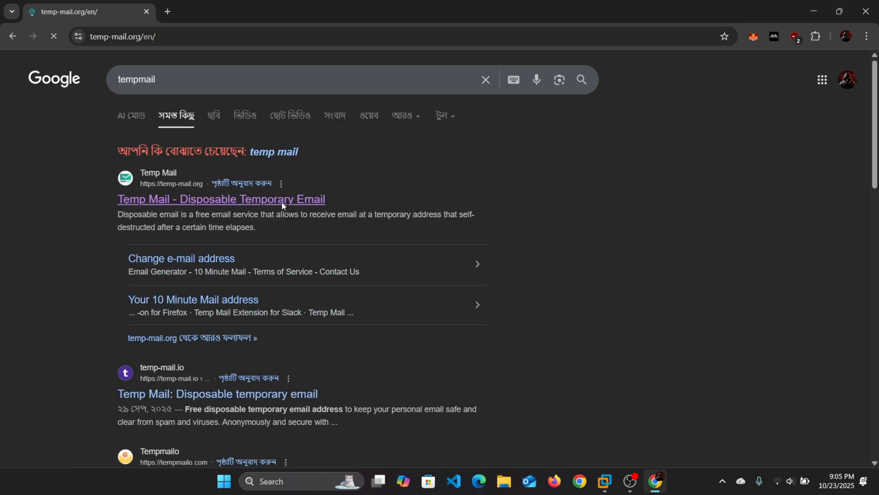
click(221, 199)
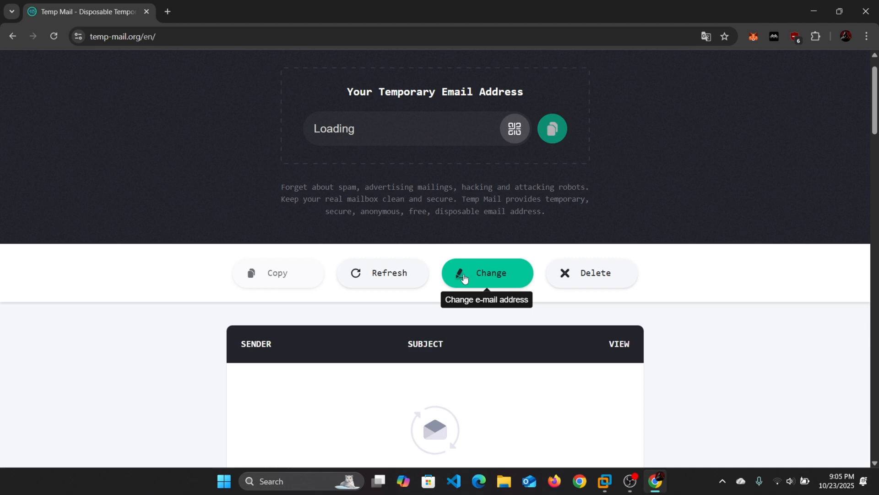
click(487, 272)
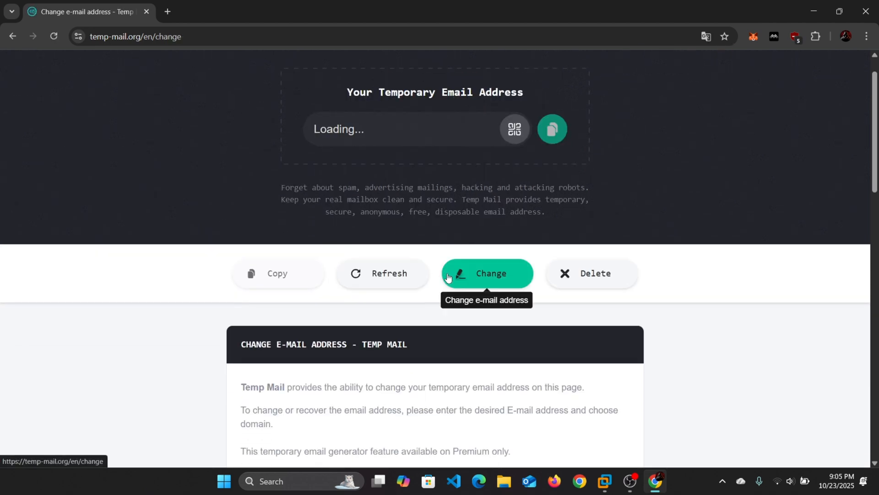
click(382, 273)
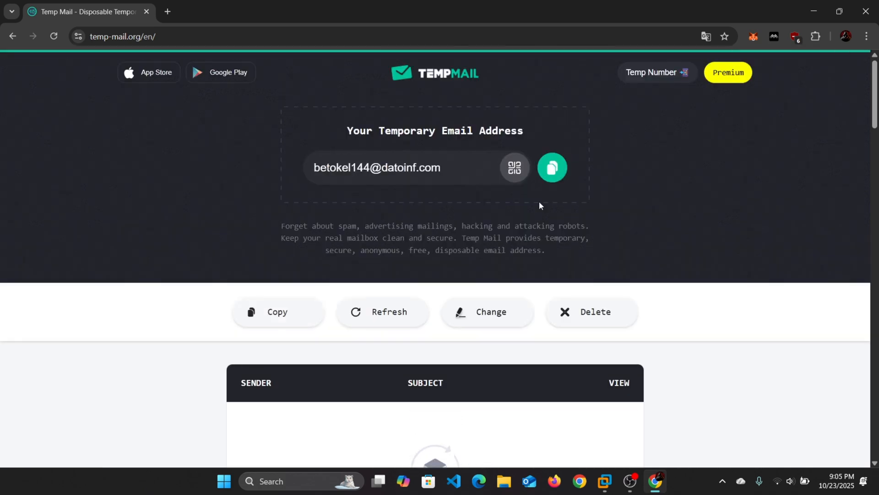
scroll(down, 3)
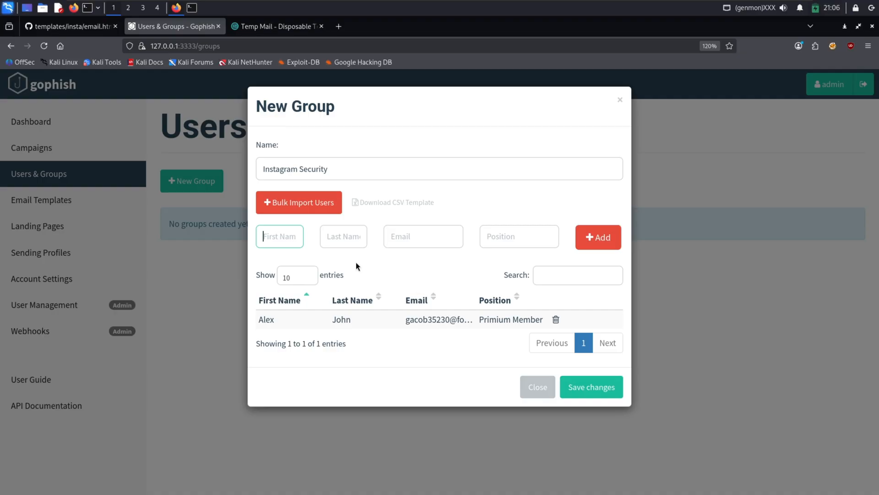
text(mr)
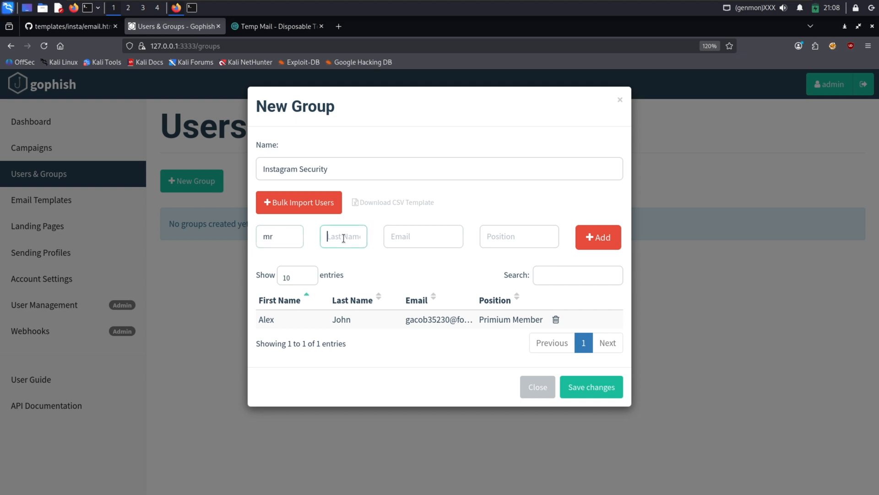
text(Adam)
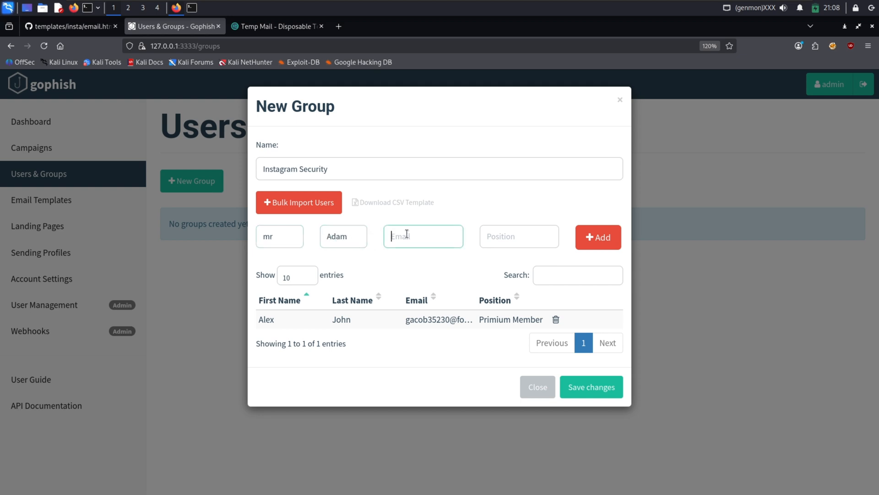
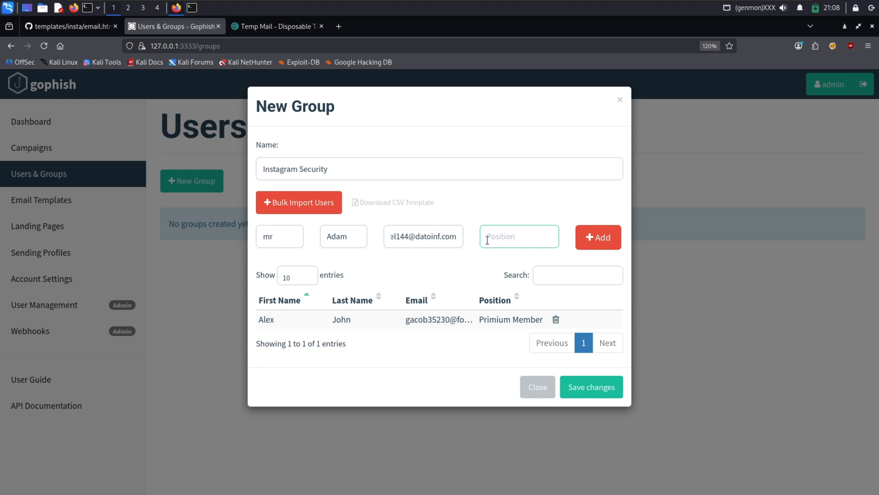
text(vip user)
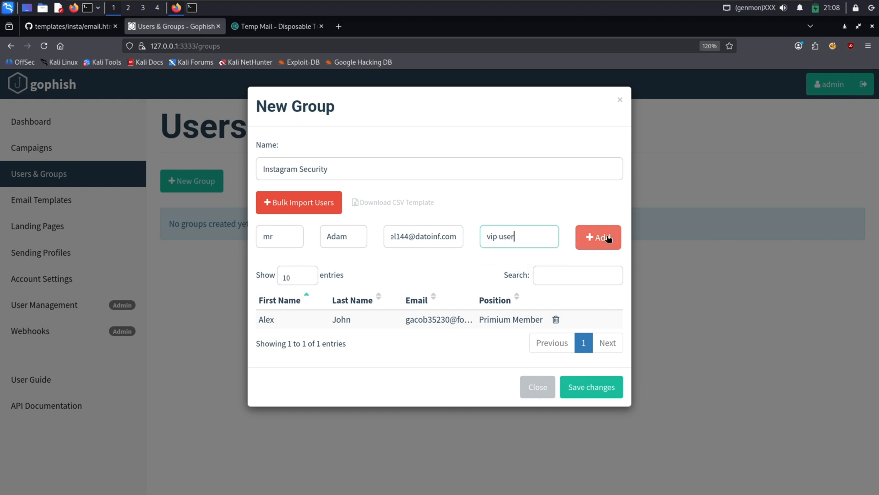
click(591, 387)
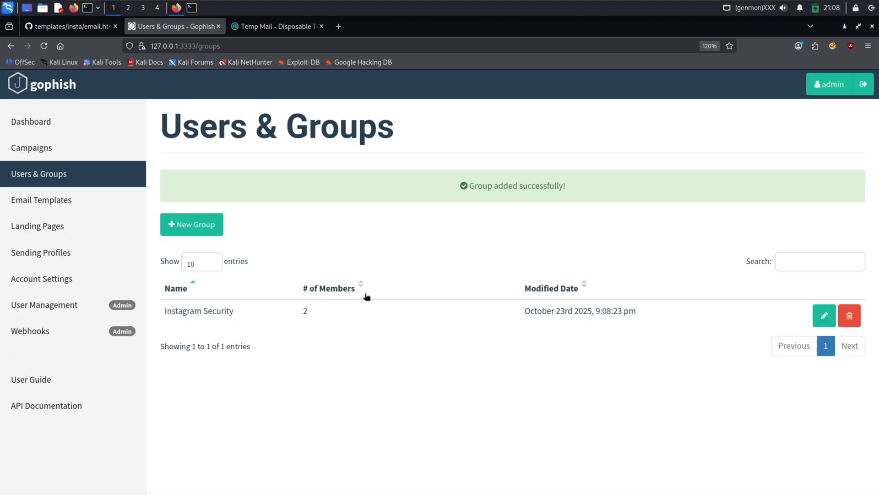
click(31, 147)
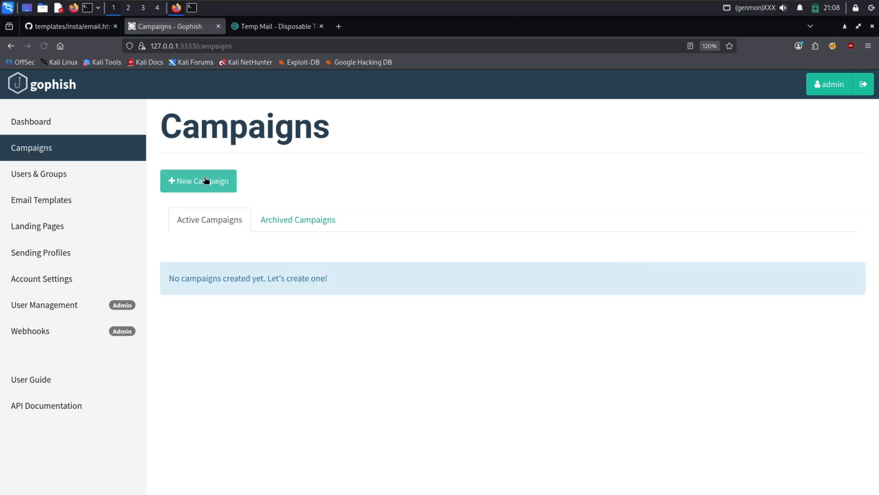
click(198, 181)
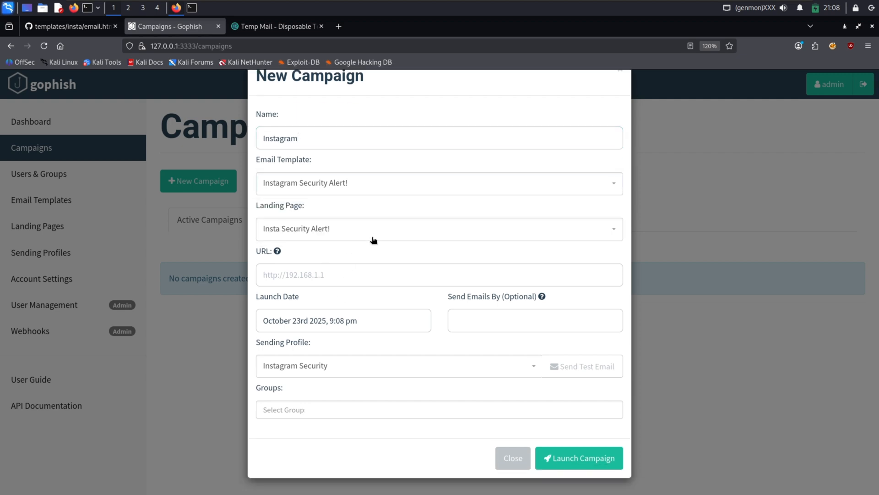
text(http://192.168.222.140)
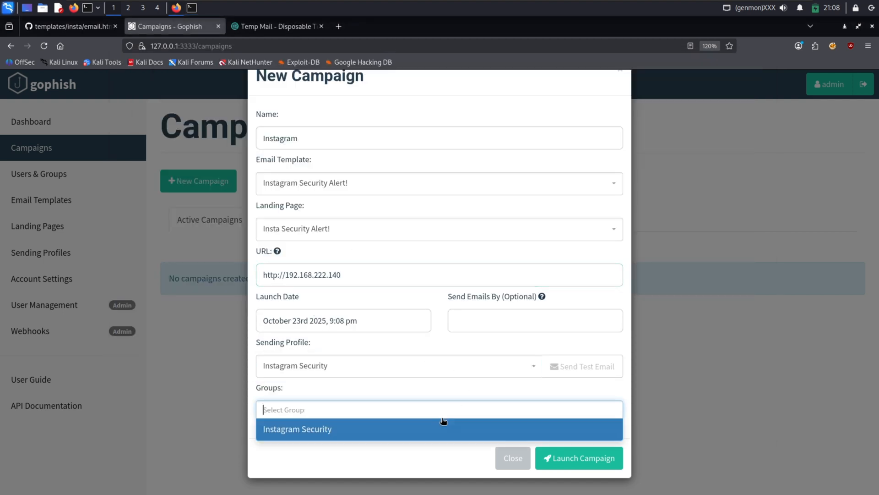
click(298, 428)
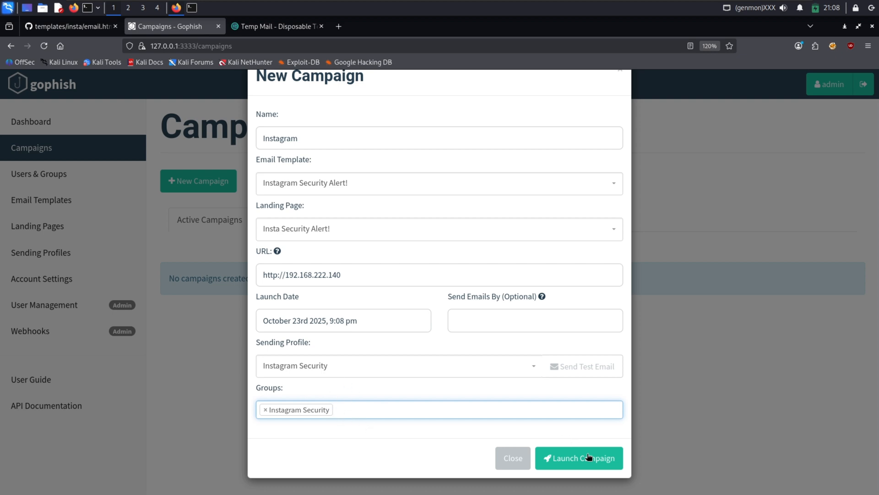
click(579, 457)
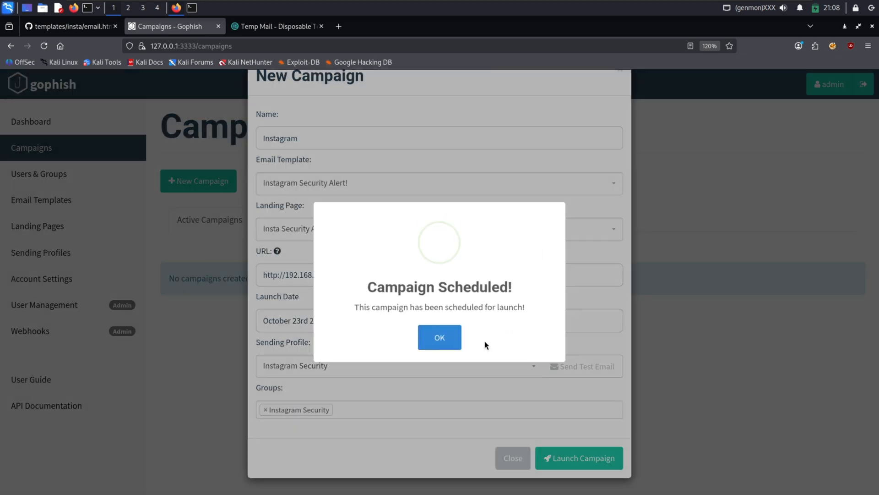
Dismiss the Campaign Scheduled notice and scroll to the Details table showing both emails sent
click(440, 337)
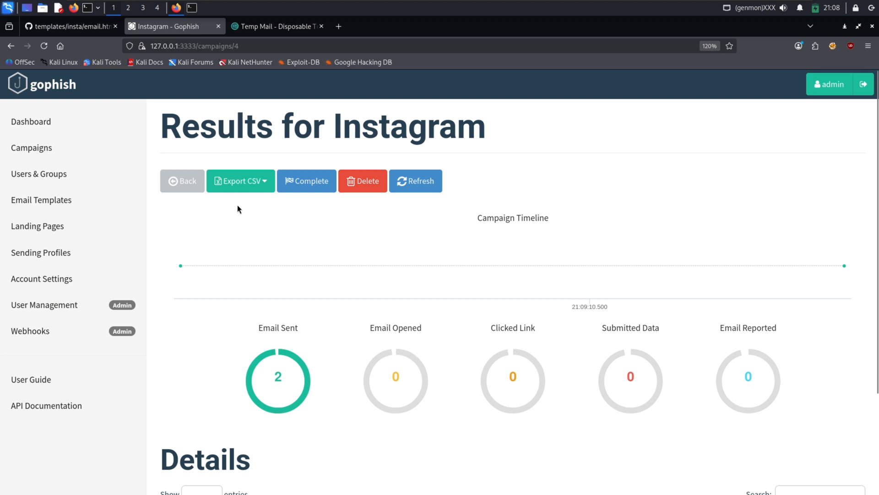
scroll(down, 3)
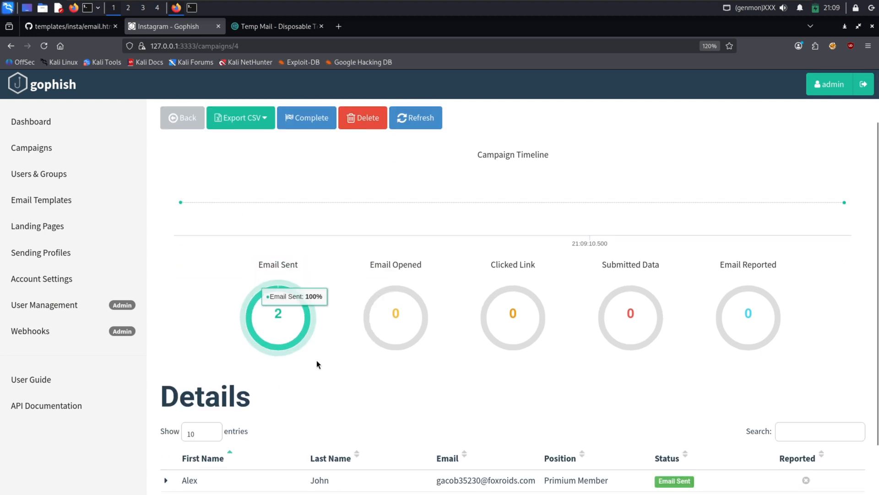
scroll(down, 3)
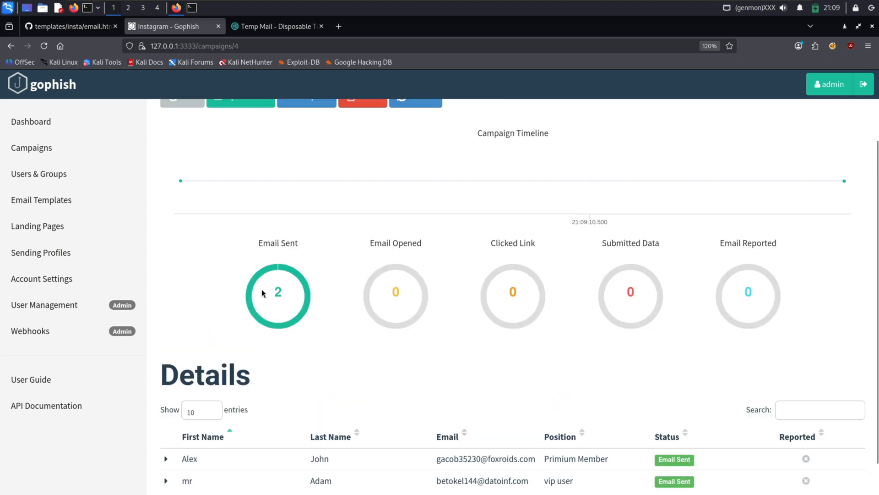
Read the Unusual login activity detected email in Temp Mail and follow Verify My Account Now
click(275, 26)
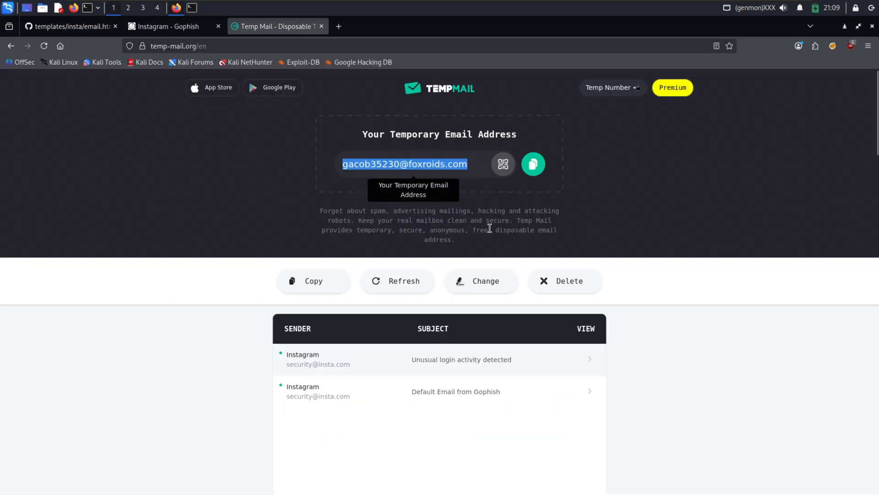
scroll(down, 3)
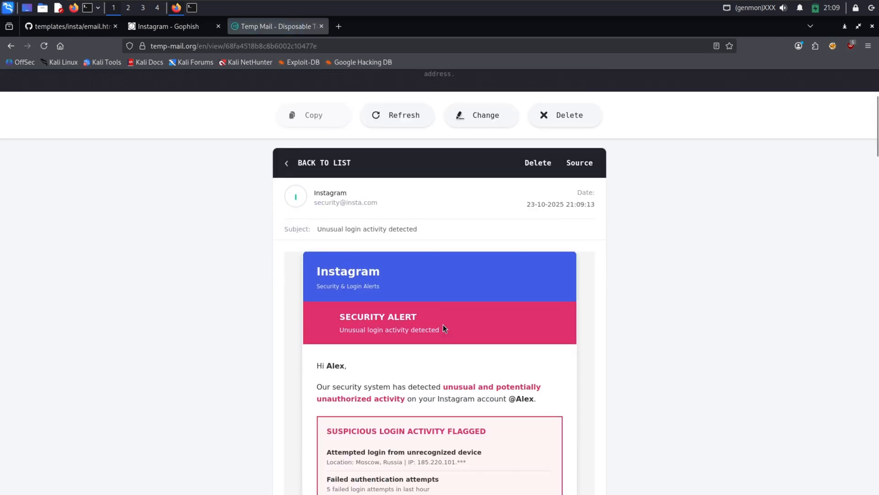
scroll(down, 3)
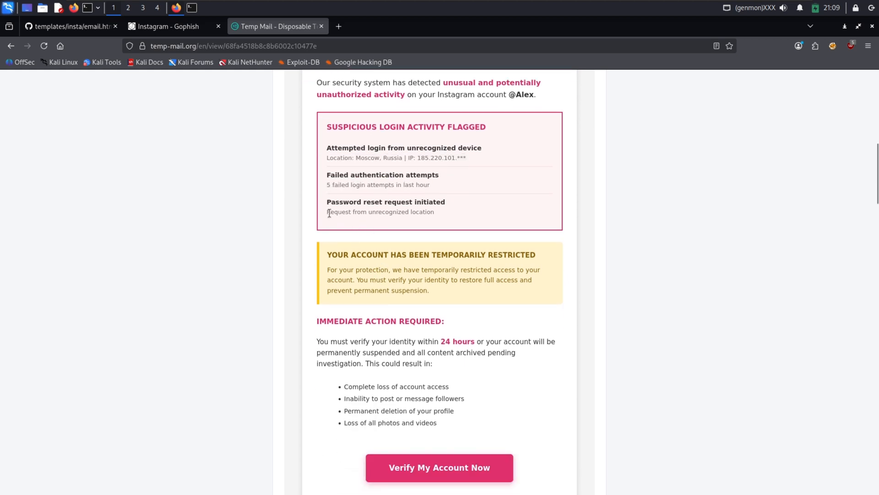
scroll(down, 3)
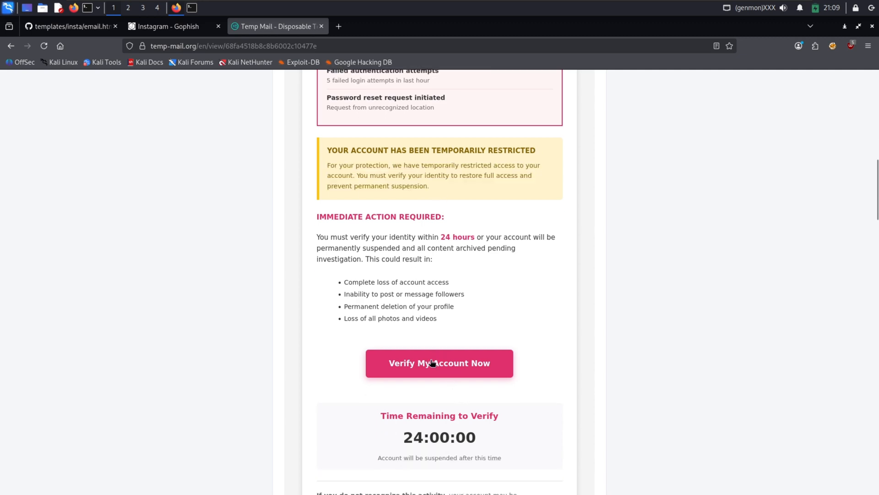
scroll(down, 3)
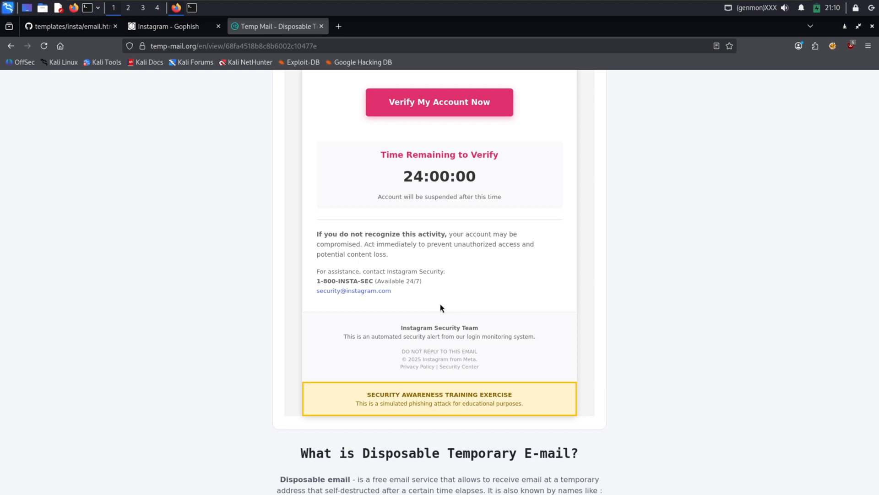
click(439, 102)
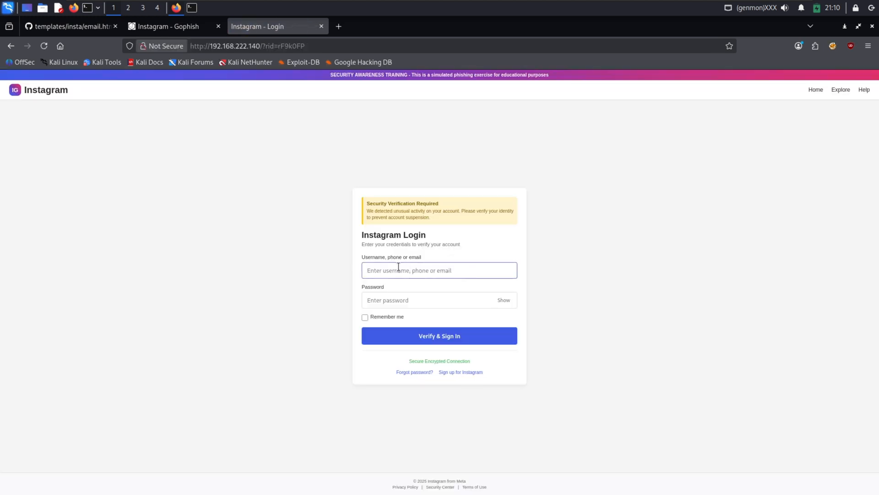
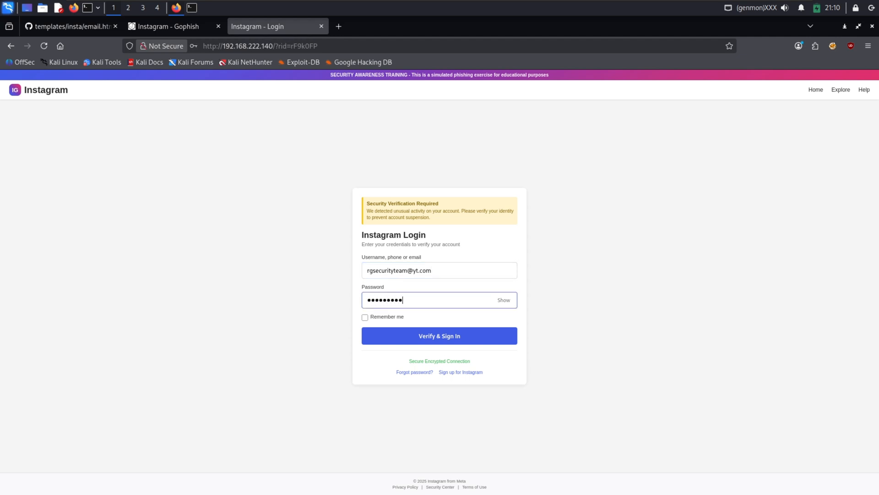
Submit test credentials on the fake Instagram login page, decline saving the password, and return to Gophish
click(440, 336)
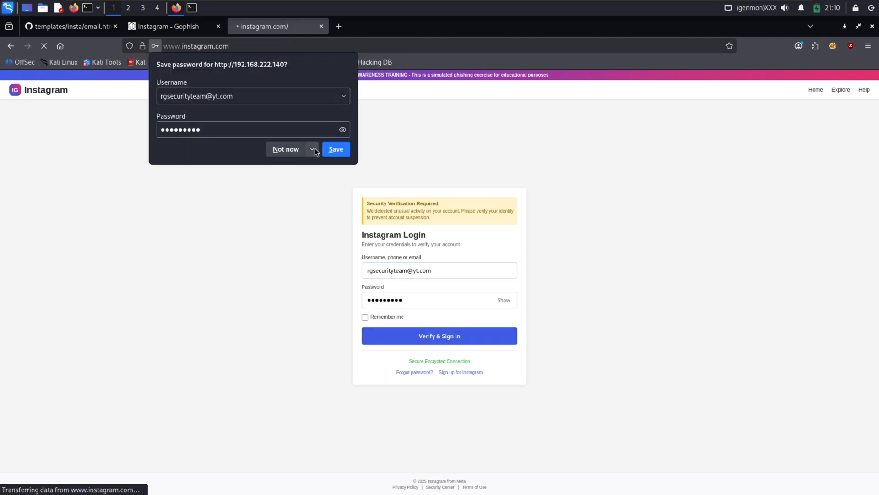
click(439, 335)
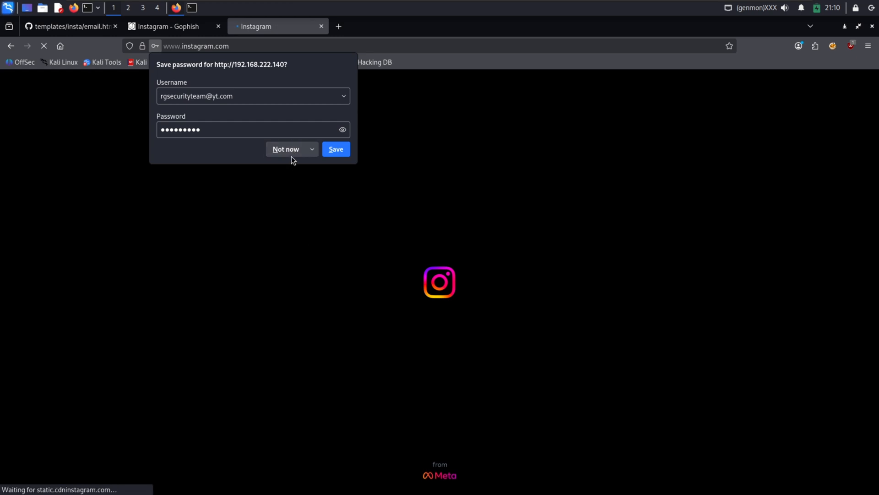
click(195, 46)
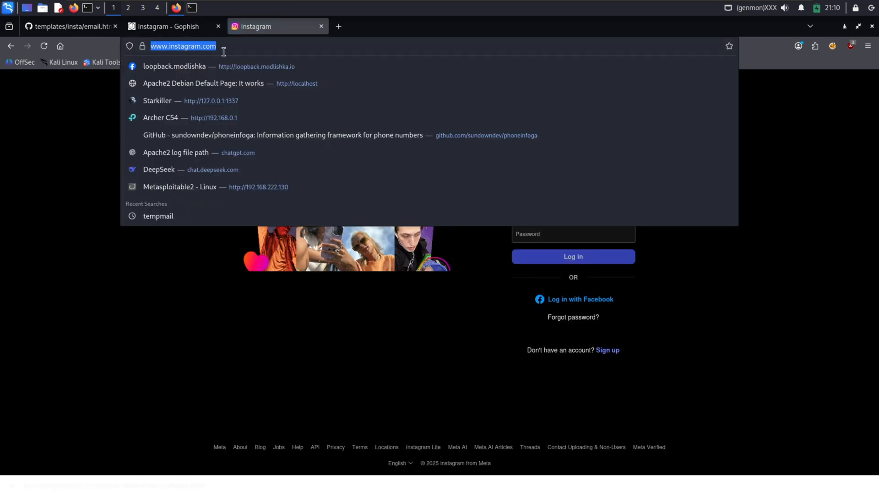
click(170, 26)
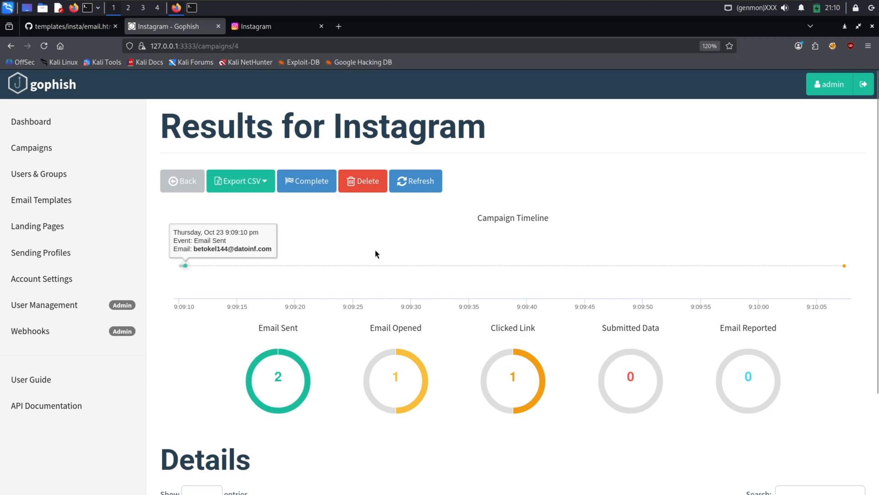
scroll(down, 3)
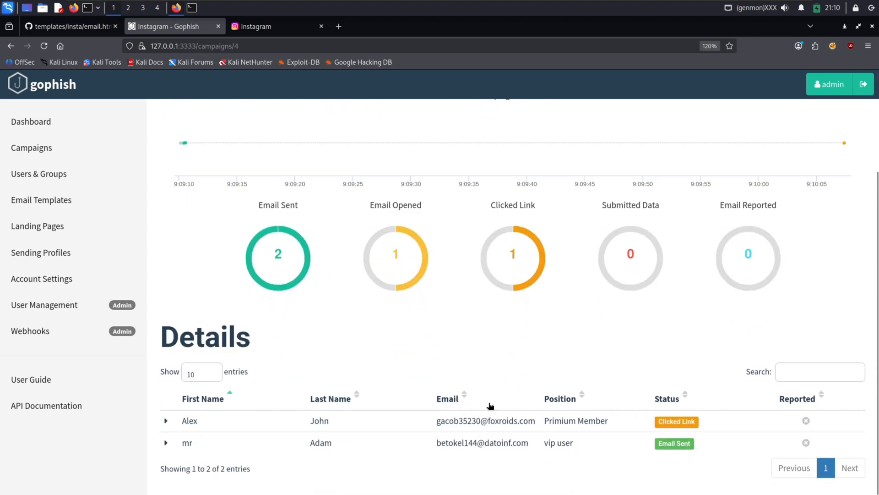
click(166, 421)
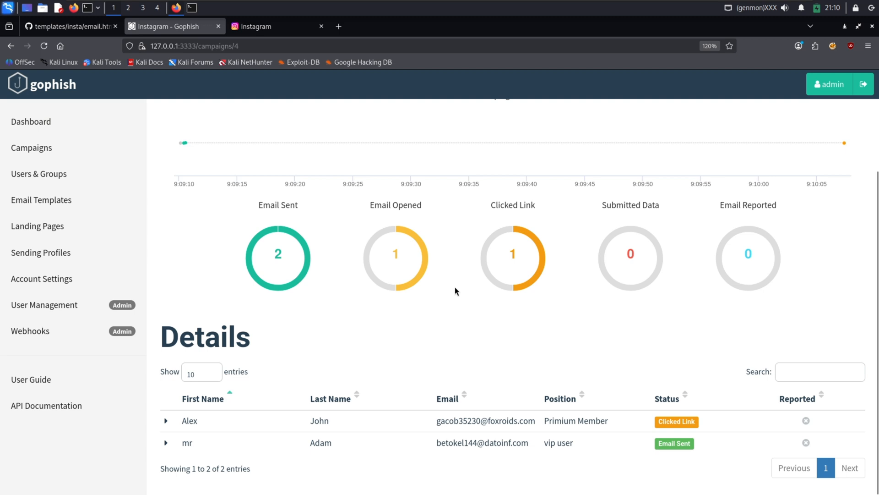
mouse_move(70, 151)
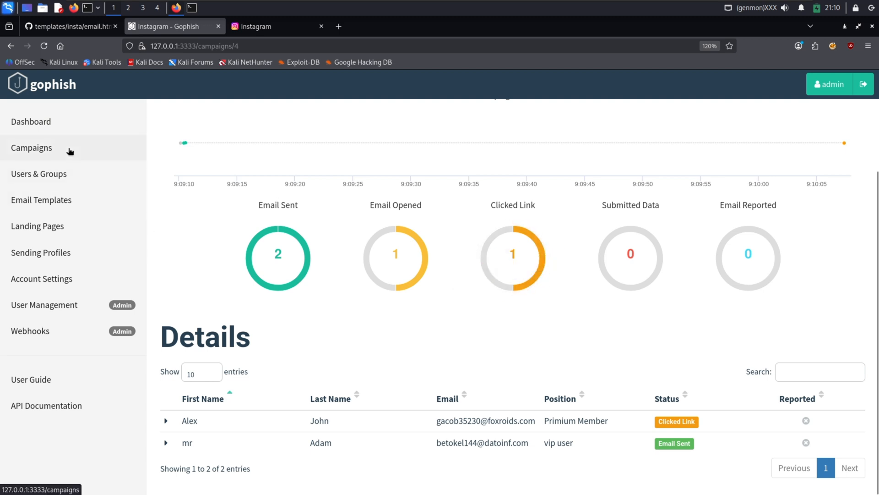
click(31, 147)
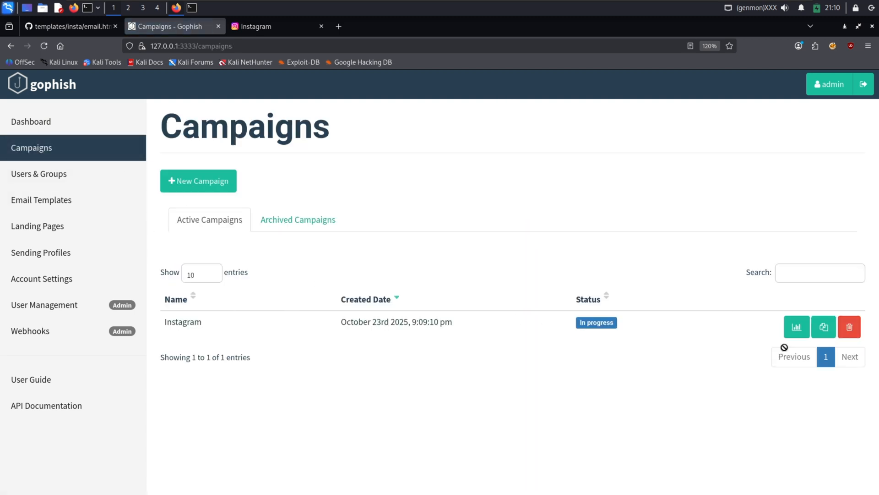
click(797, 326)
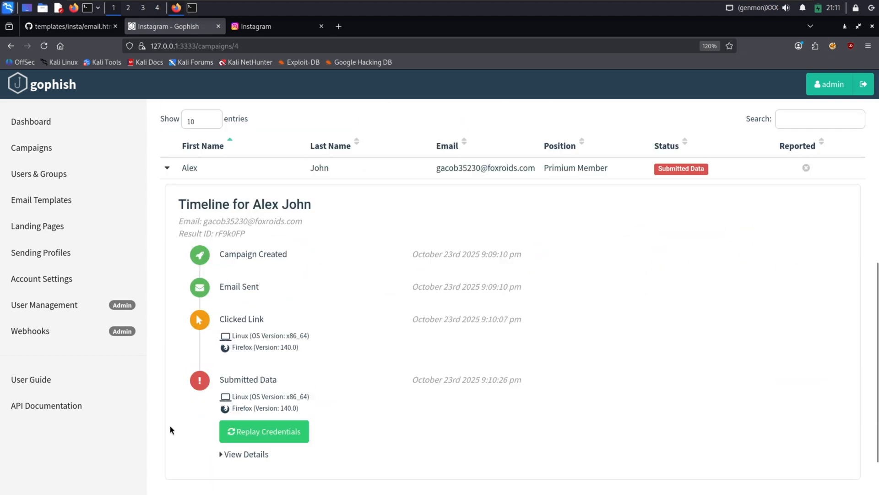
click(246, 454)
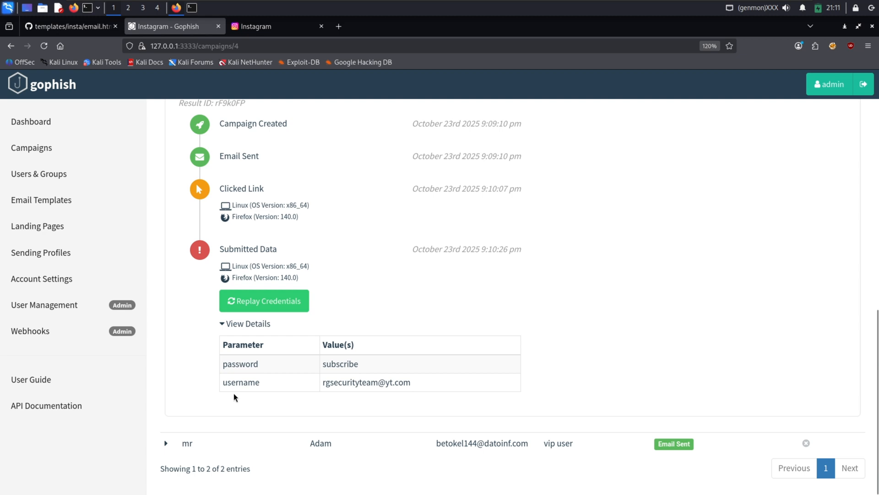
mouse_move(444, 290)
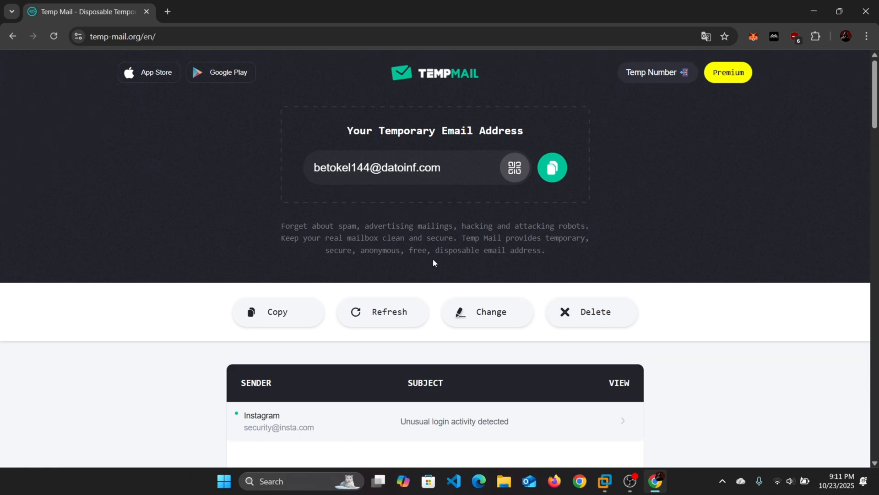
Open the Instagram security alert email, follow 'Verify My Account Now', and submit the fake login
click(455, 421)
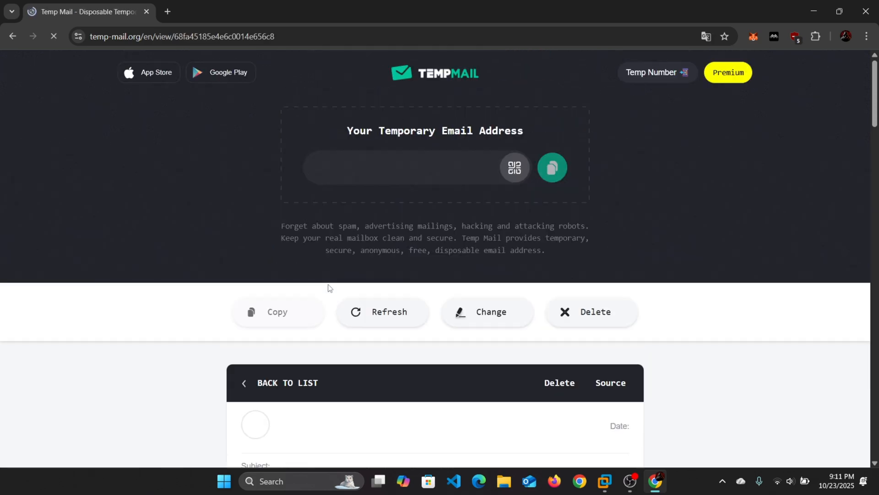
scroll(down, 3)
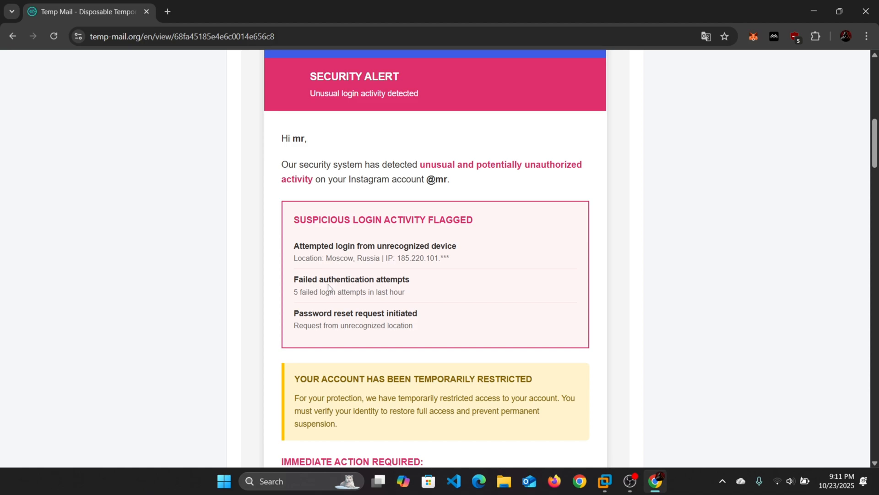
scroll(down, 3)
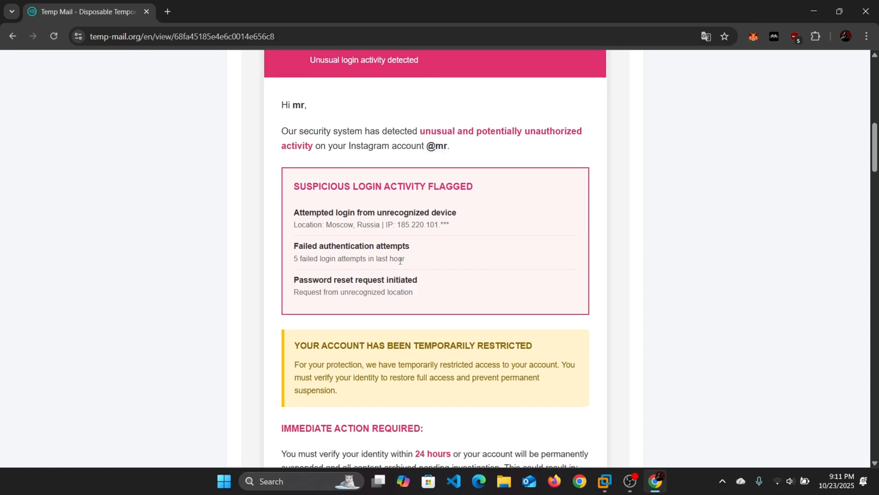
scroll(up, 3)
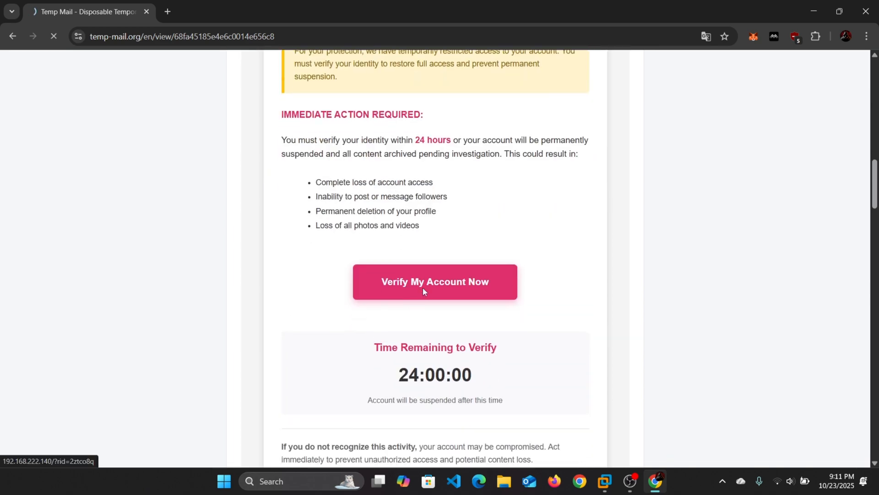
click(435, 282)
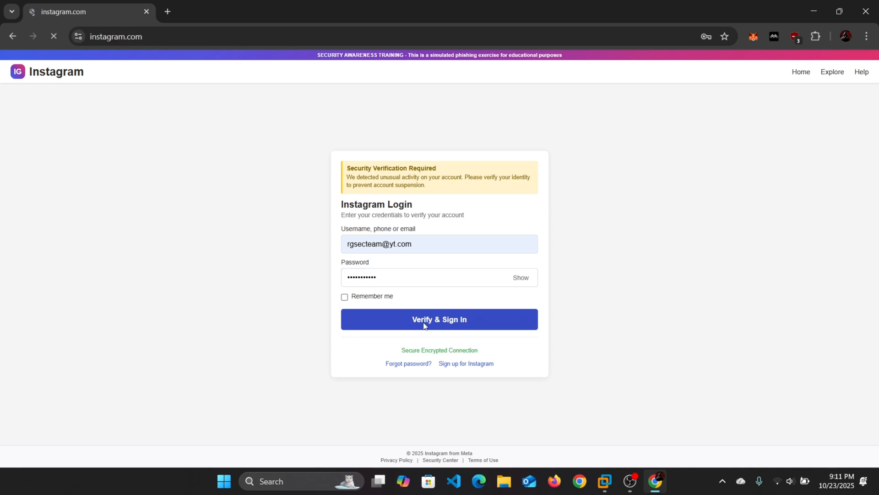
click(439, 319)
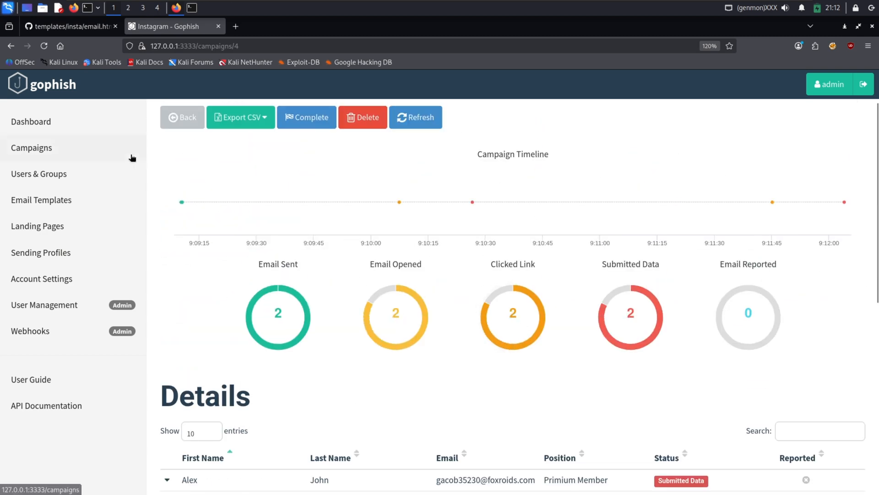
mouse_move(631, 316)
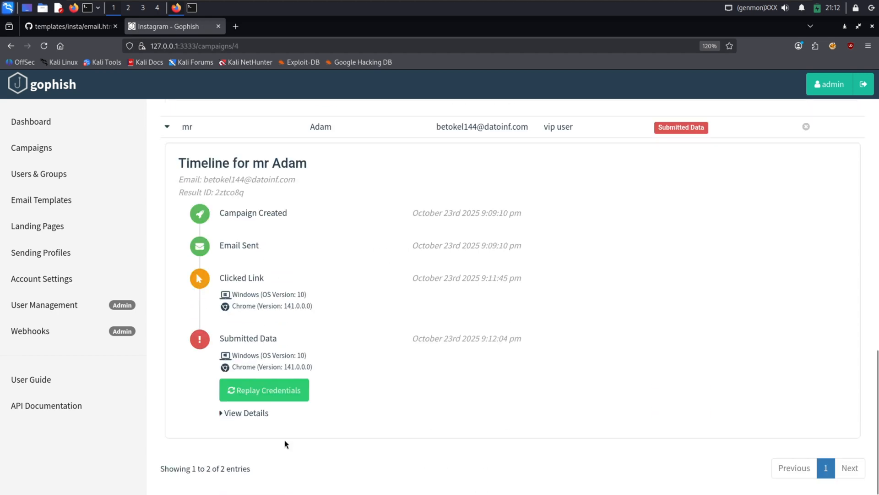
View the second target's captured credentials, then show the dashboard with 2 sent, opened, clicked and submitted
click(243, 412)
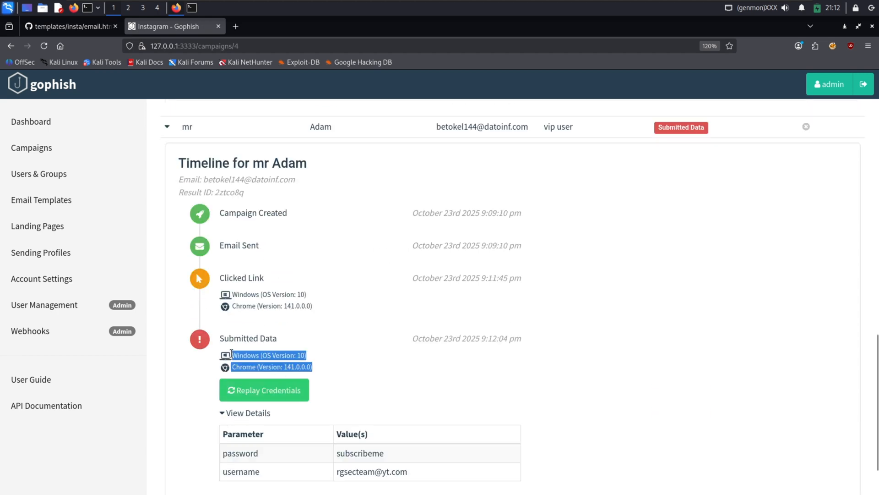
scroll(down, 3)
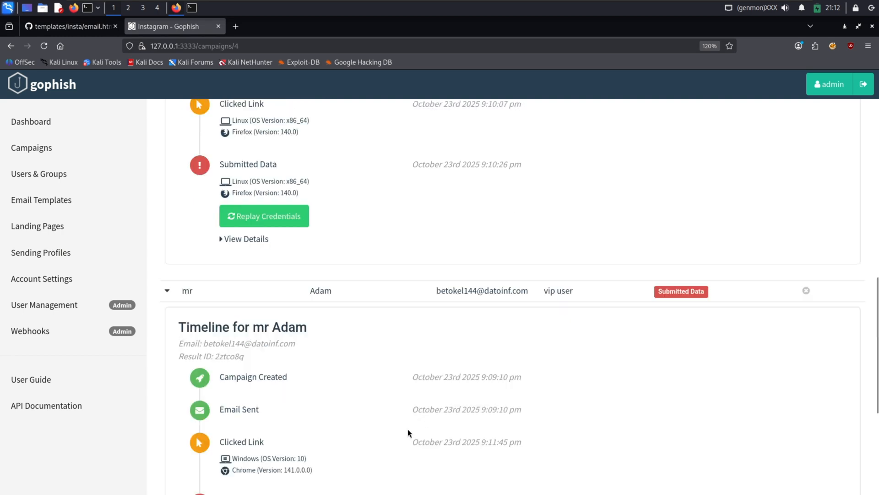
click(30, 122)
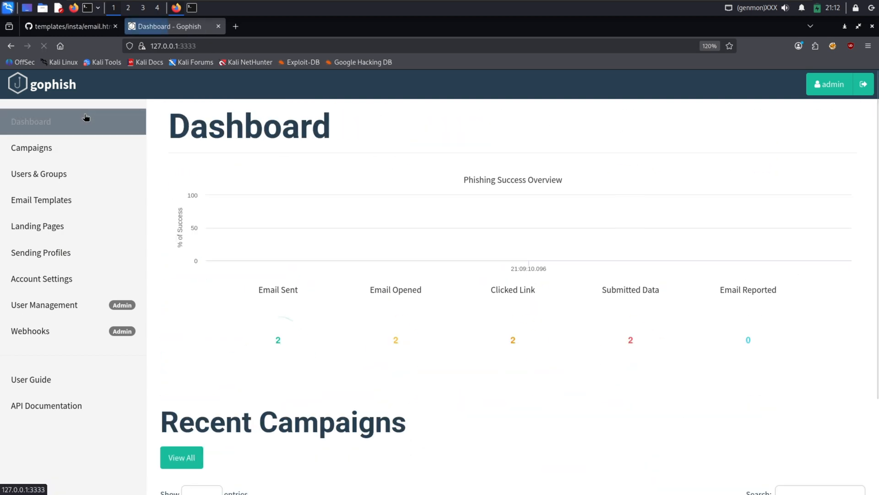
scroll(down, 3)
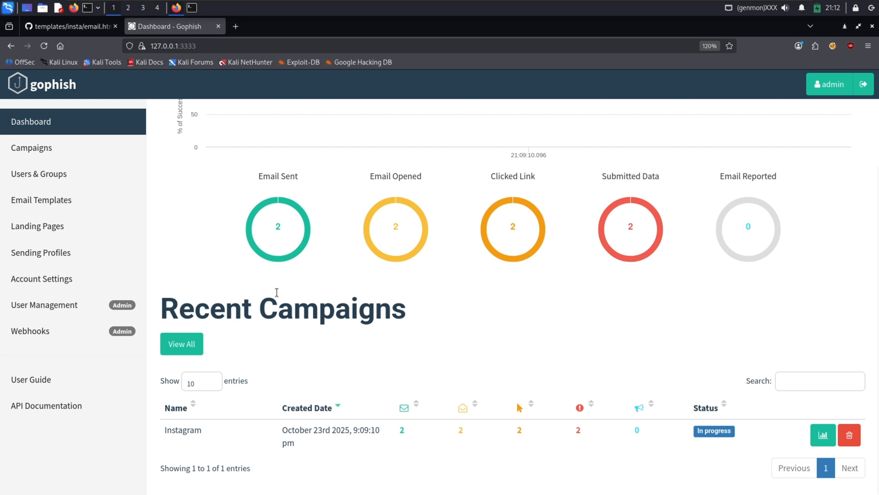
mouse_move(466, 400)
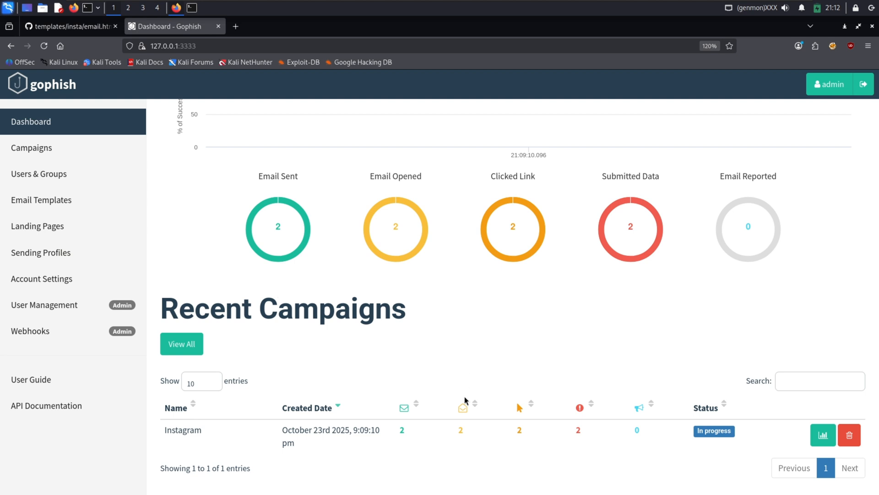
mouse_move(436, 344)
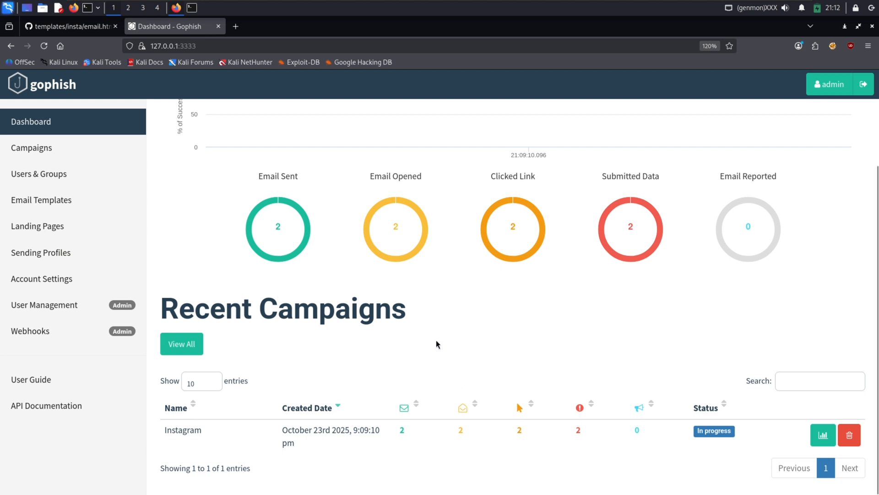
click(69, 26)
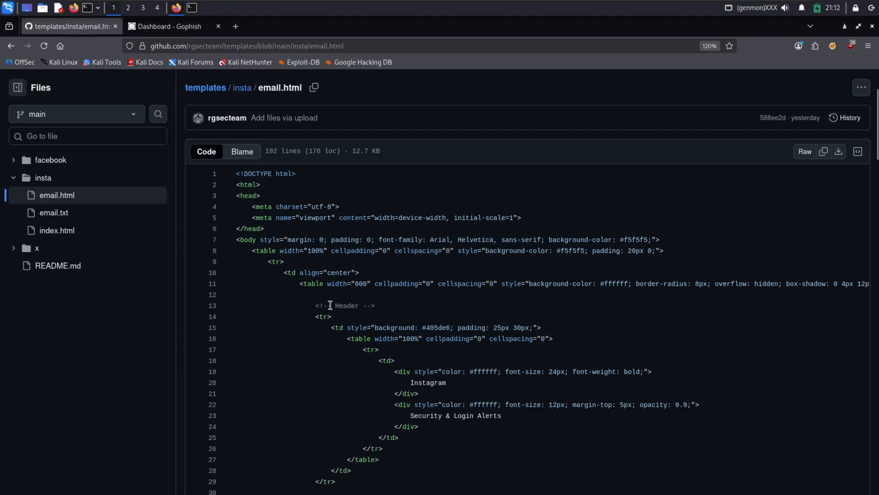
scroll(down, 3)
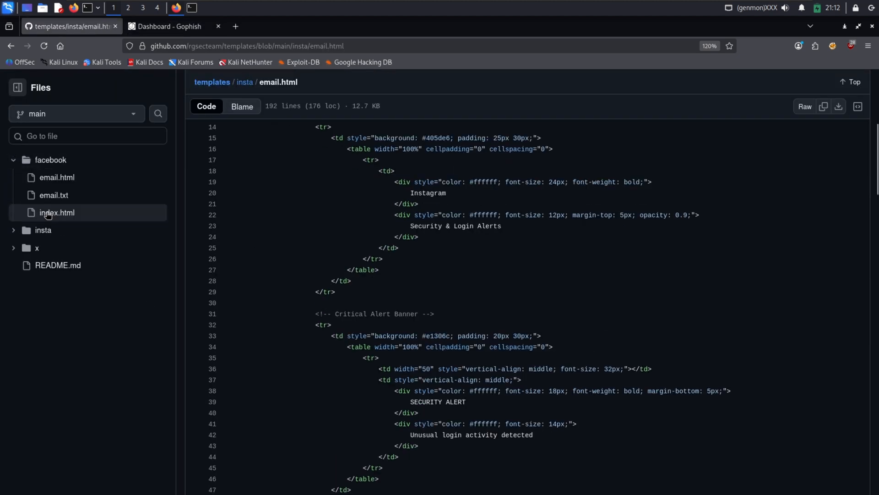
click(170, 26)
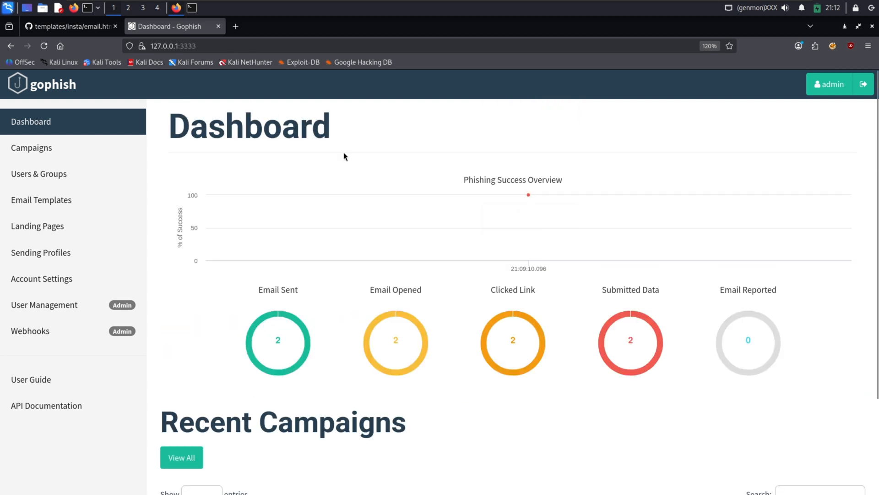
mouse_move(579, 144)
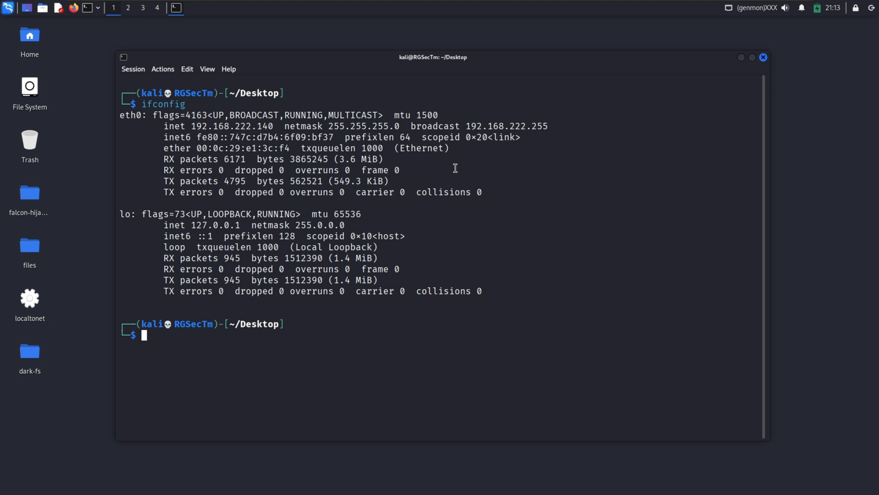
Stop the postfix service with 'sudo systemctl stop postfix', then type clear
text(sudo systemctl status postfix)
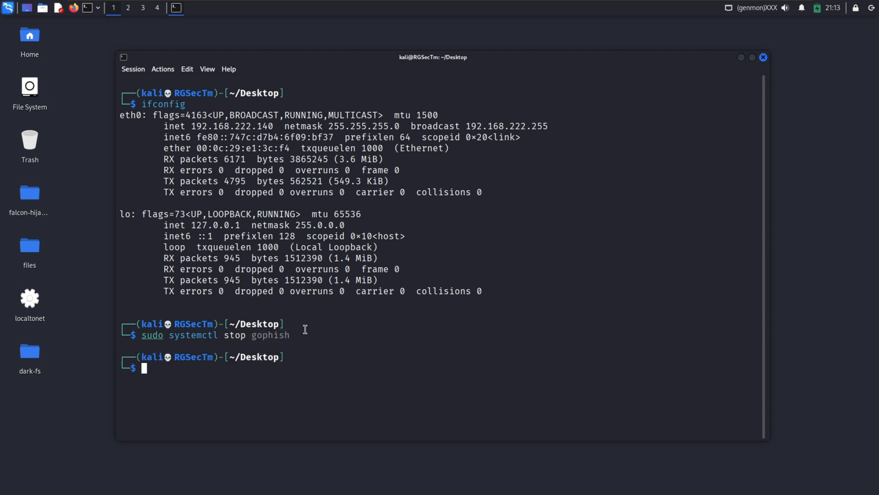
text(sudo systemctl stop postfix)
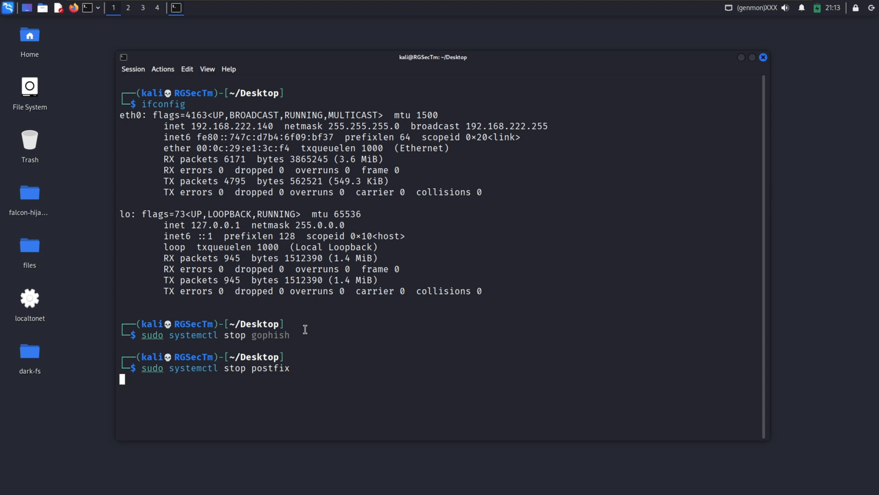
key(Return)
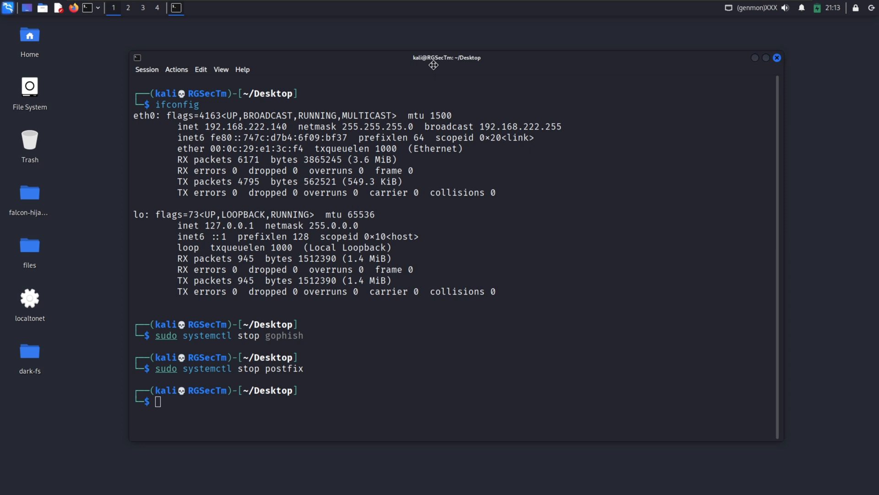
text(clear)
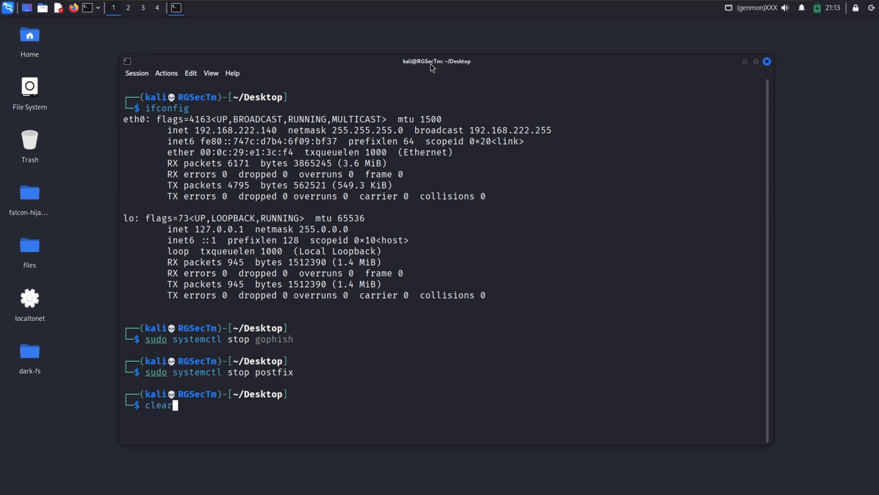